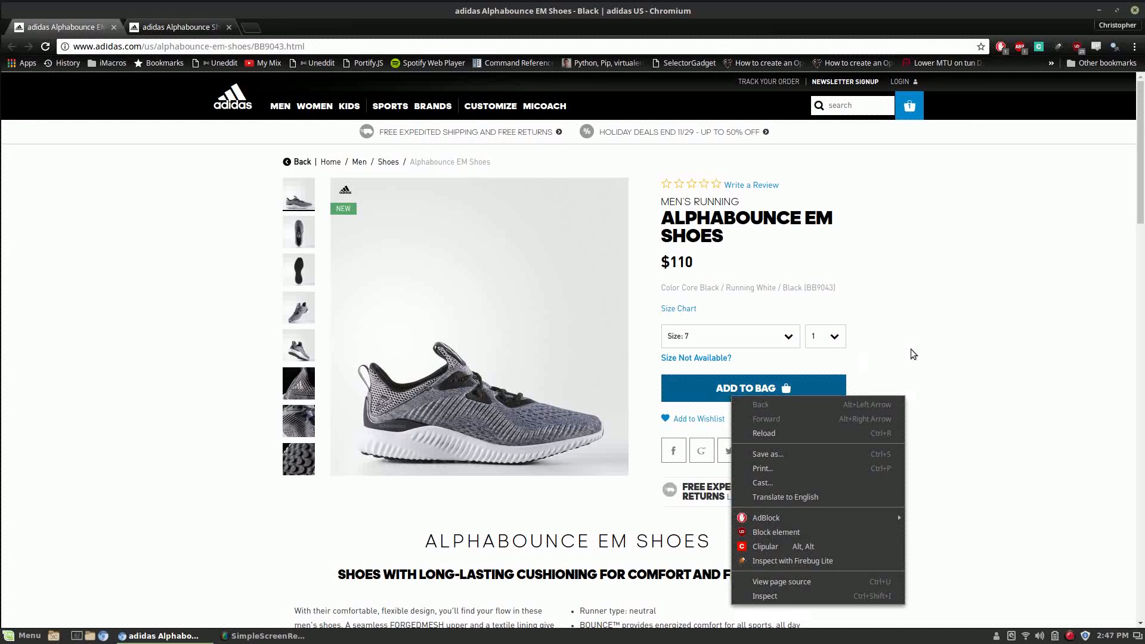
# Add the size-7 Alphabounce EM Shoes to the bag and continue to the blue Alphabounce page
pyautogui.click(746, 398)
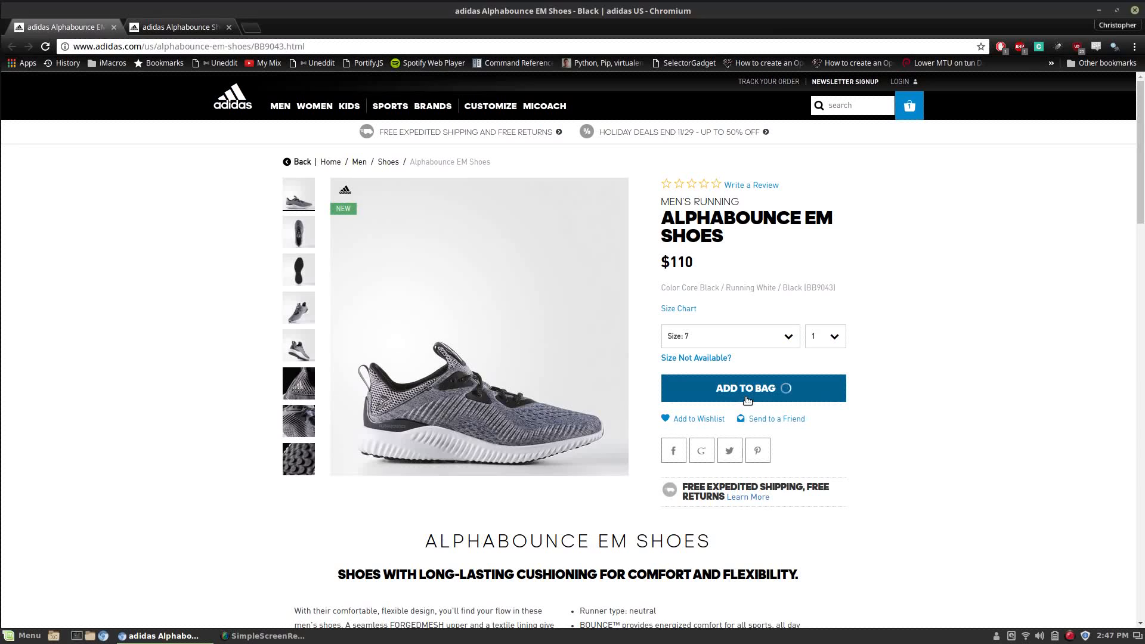
pyautogui.click(752, 387)
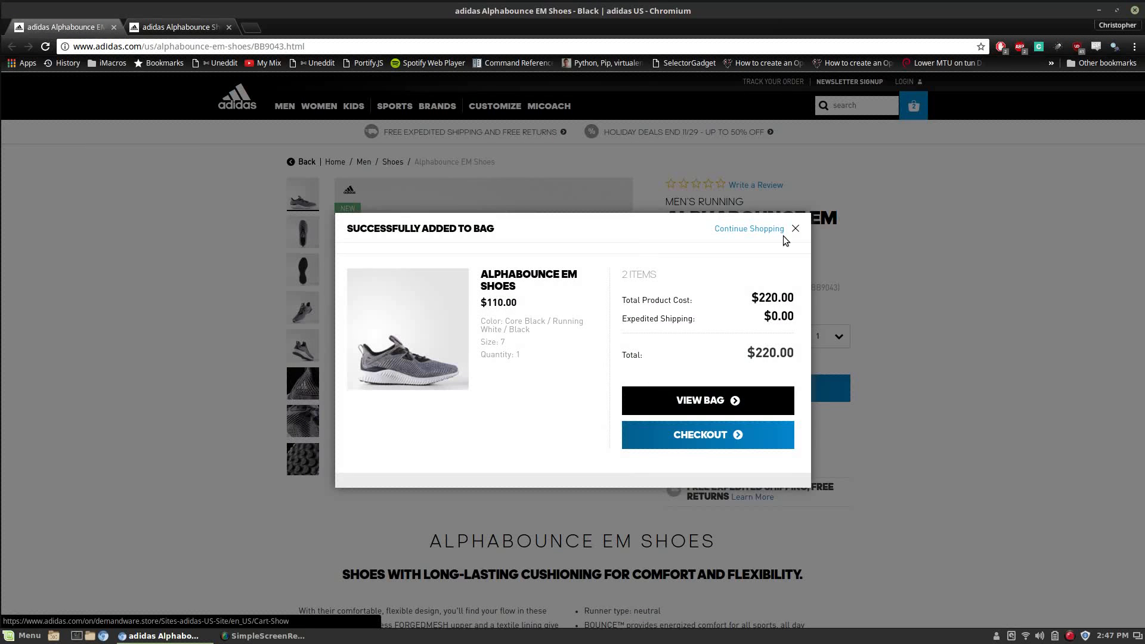
pyautogui.moveTo(748, 233)
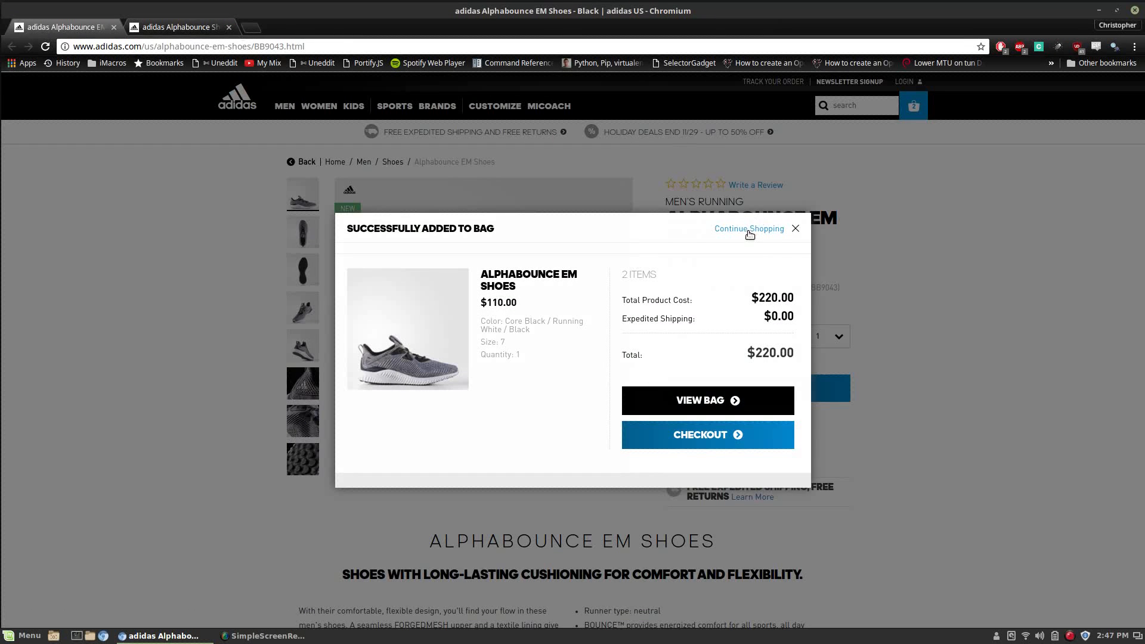
pyautogui.click(179, 28)
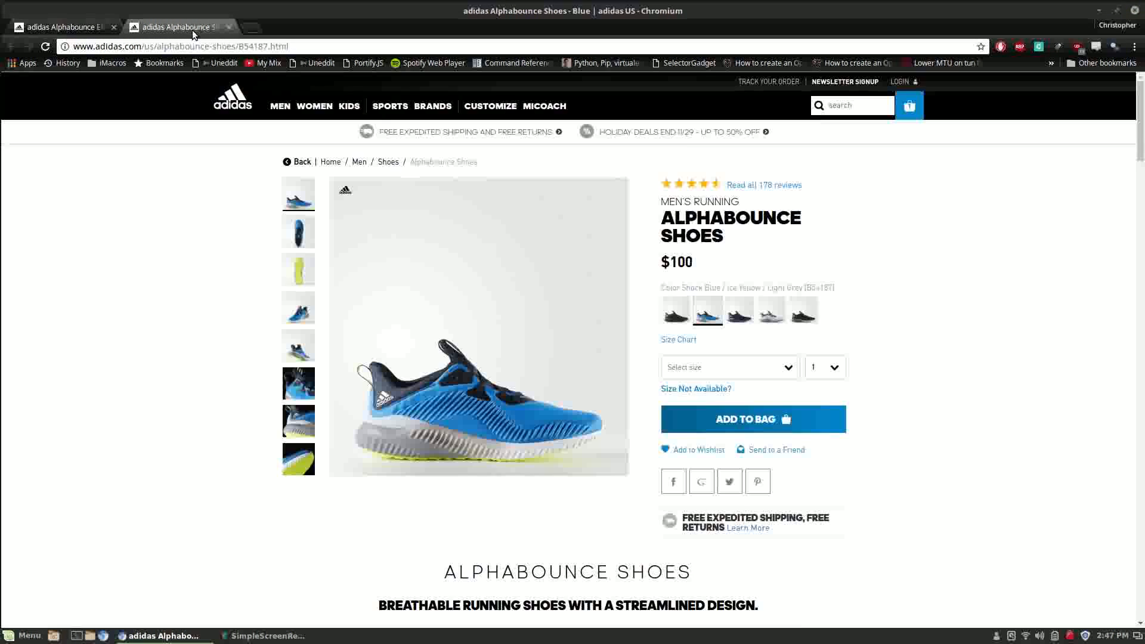
# Add the blue Alphabounce Shoes in size 7 to the bag and view the bag
pyautogui.click(726, 367)
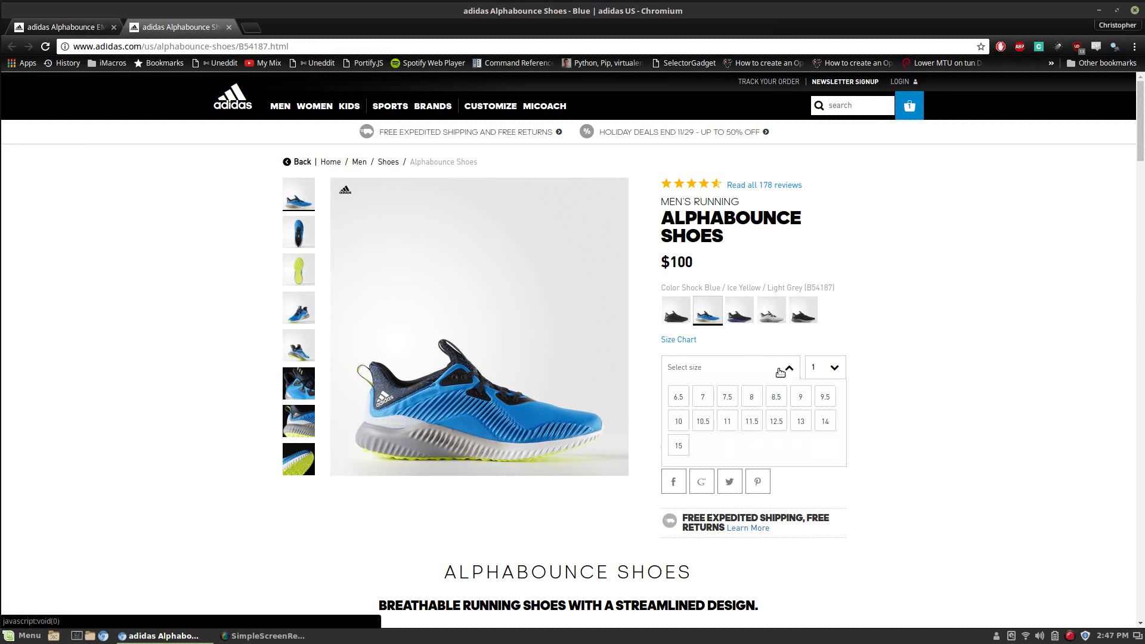
pyautogui.click(701, 396)
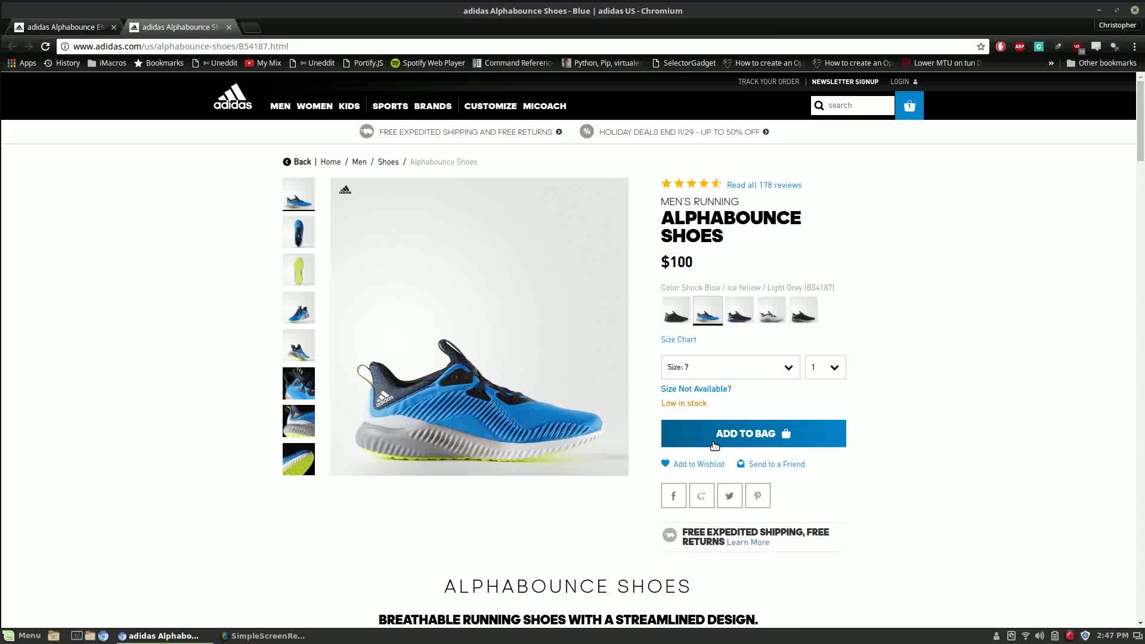
pyautogui.click(752, 433)
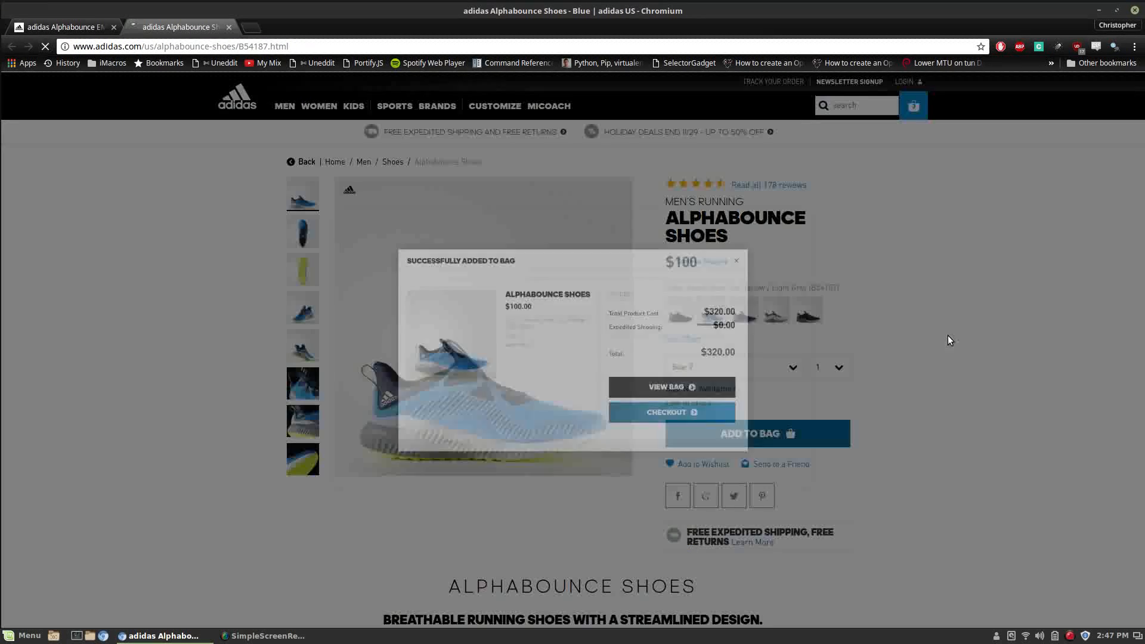
pyautogui.click(664, 386)
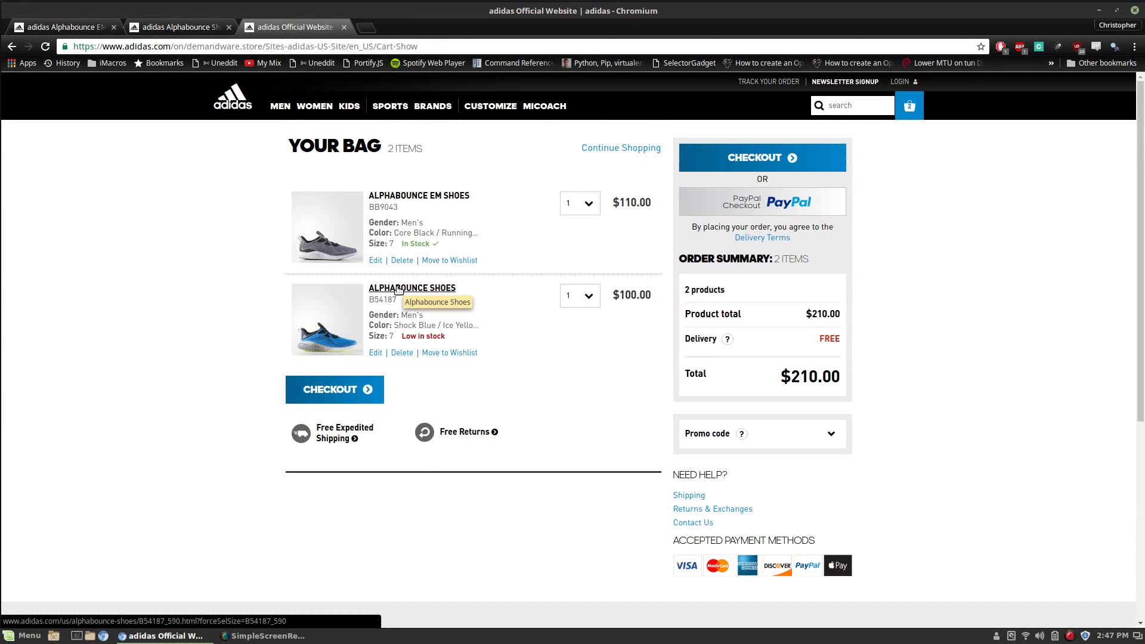
# Copy the blue Alphabounce Shoes item's link from the bag into a new tab's address bar
pyautogui.rightClick(412, 287)
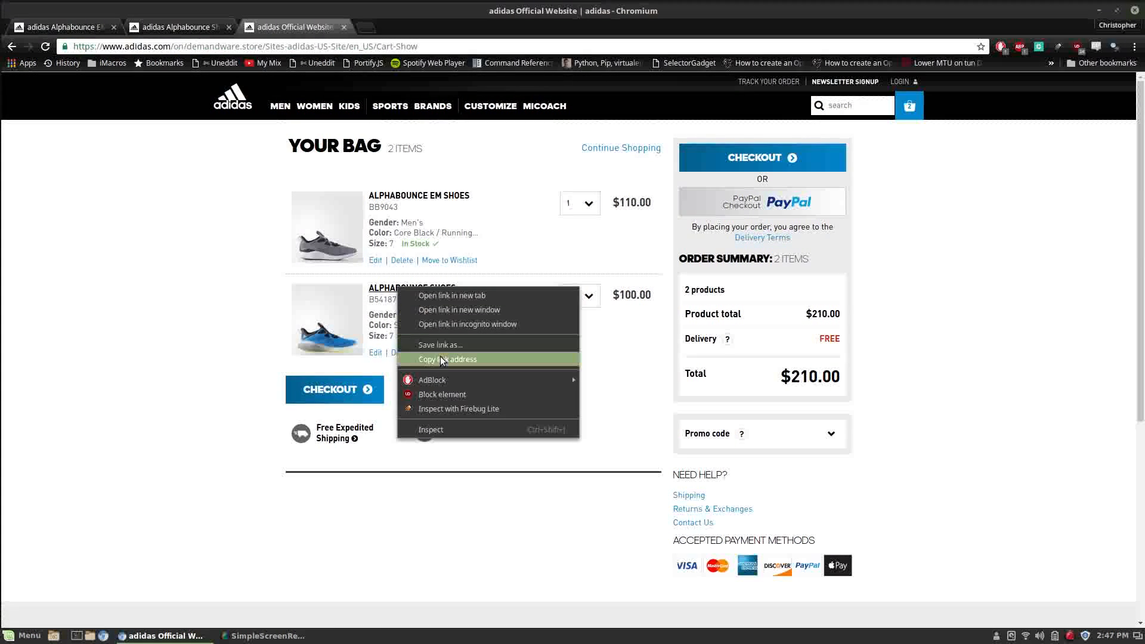
pyautogui.click(451, 295)
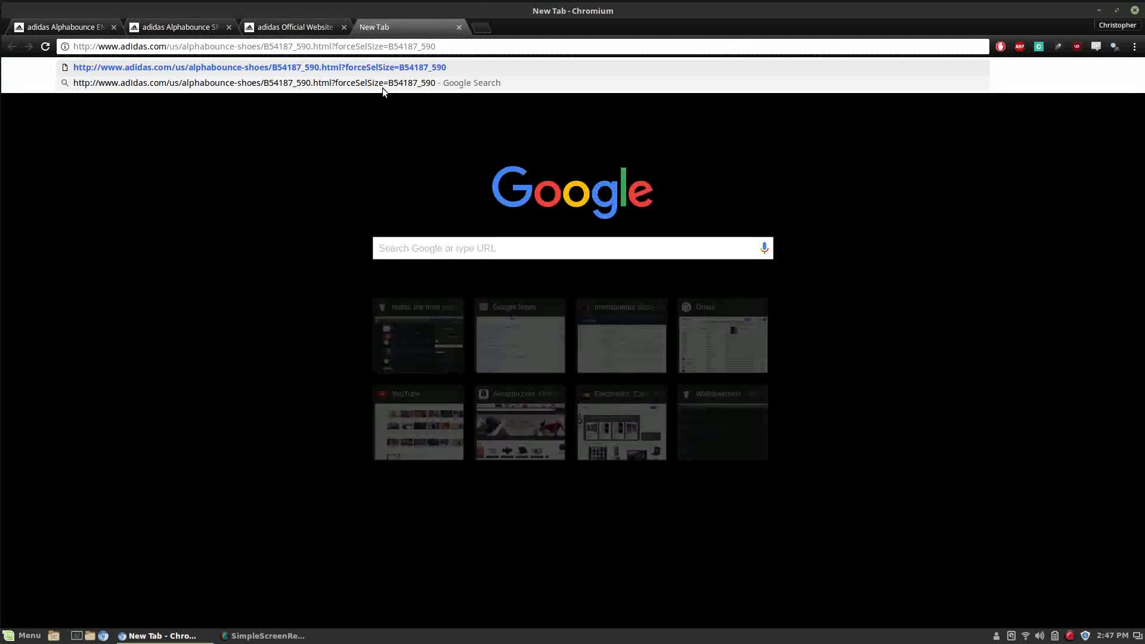
pyautogui.click(292, 27)
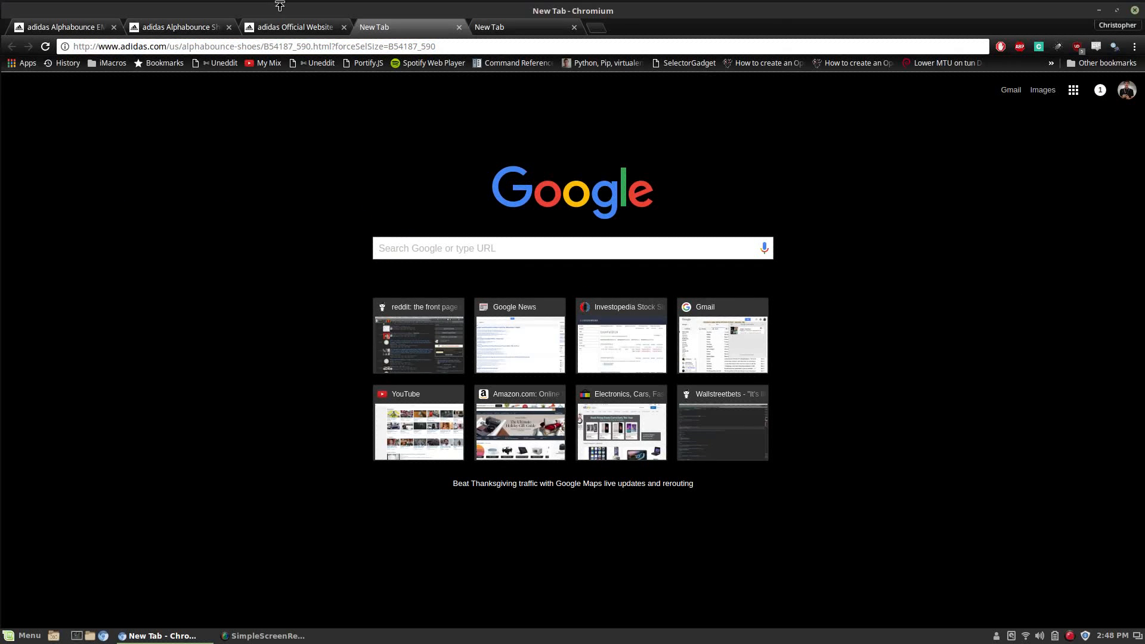
pyautogui.click(21, 635)
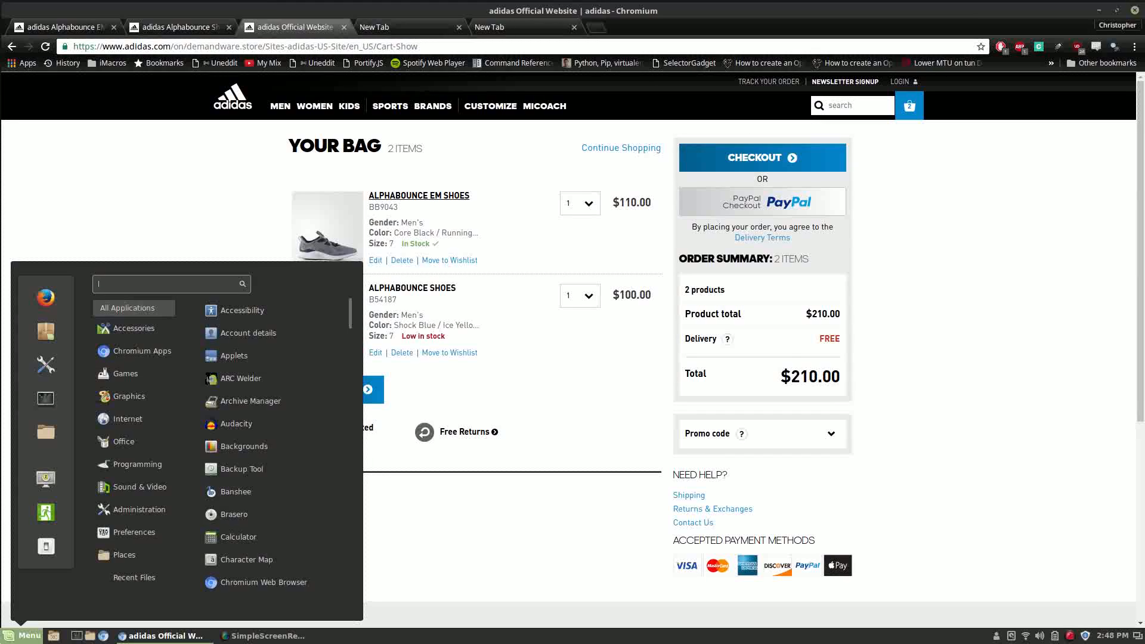
# Keep both Alphabounce product links in a Tomboy note, then close the note
pyautogui.click(21, 635)
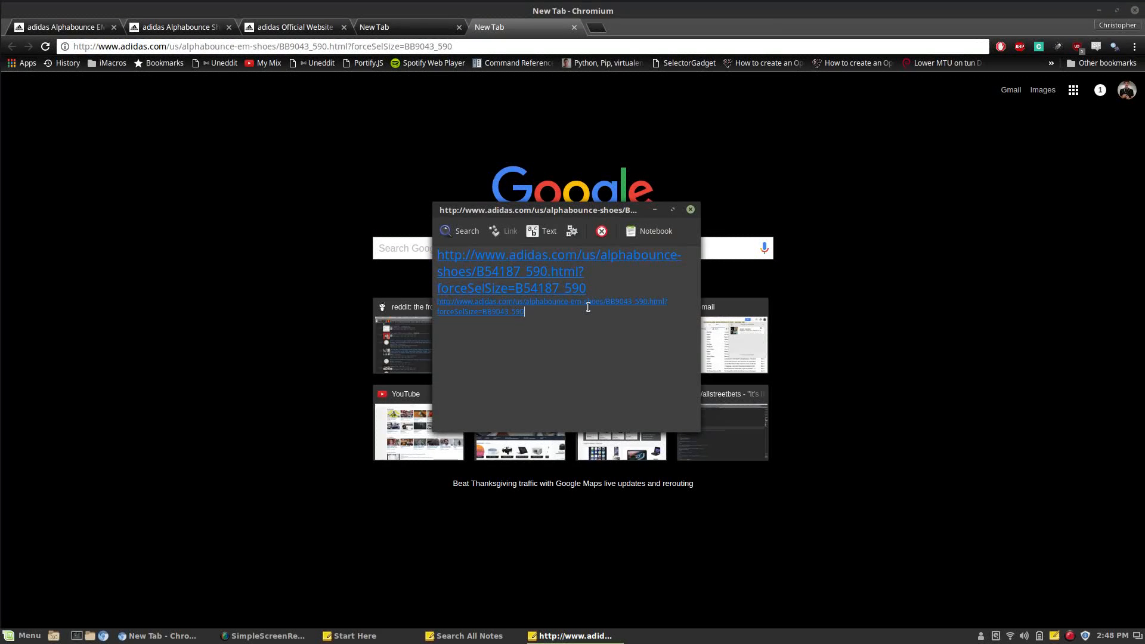
pyautogui.moveTo(600, 324)
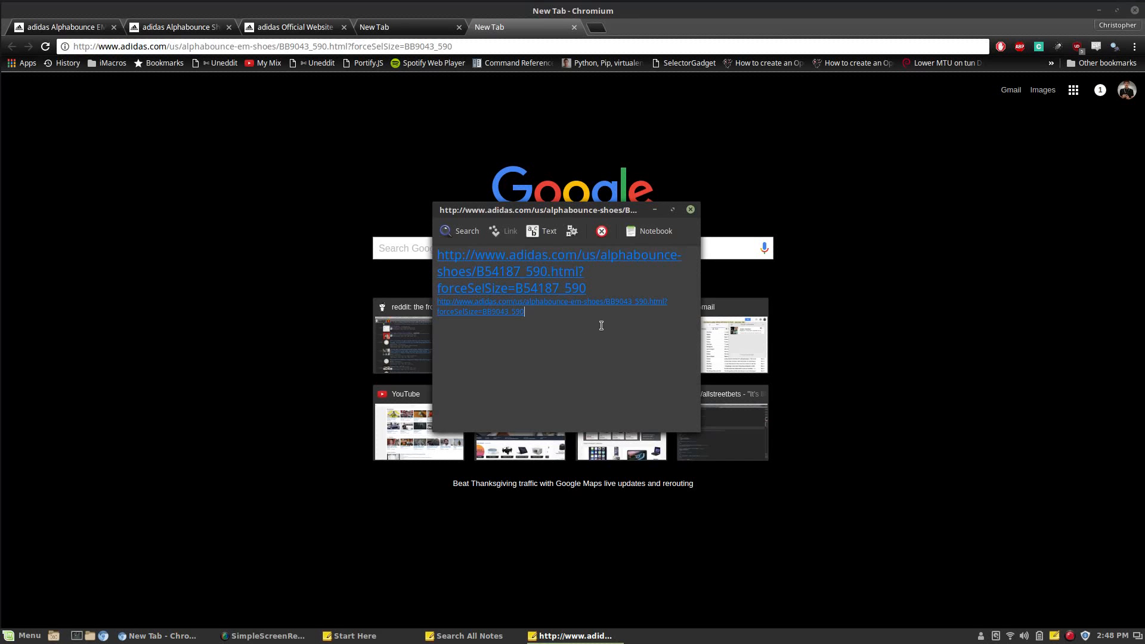
pyautogui.moveTo(648, 302)
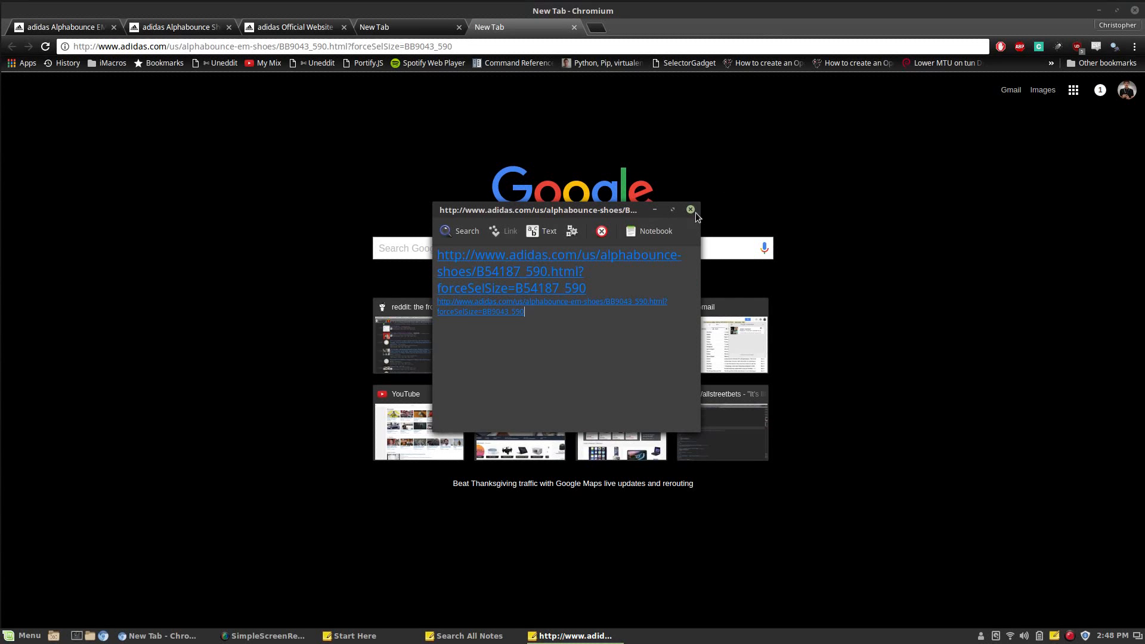
pyautogui.click(688, 210)
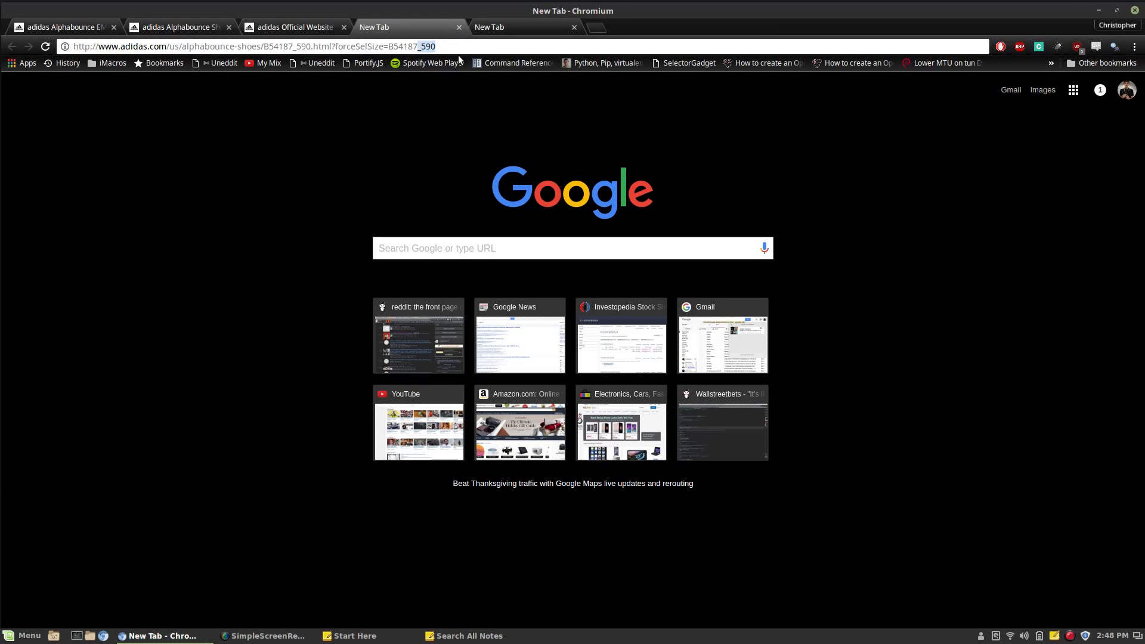
# Load the copied Alphabounce link in the new tab so the blue shoe opens with size 7 chosen
pyautogui.click(1058, 46)
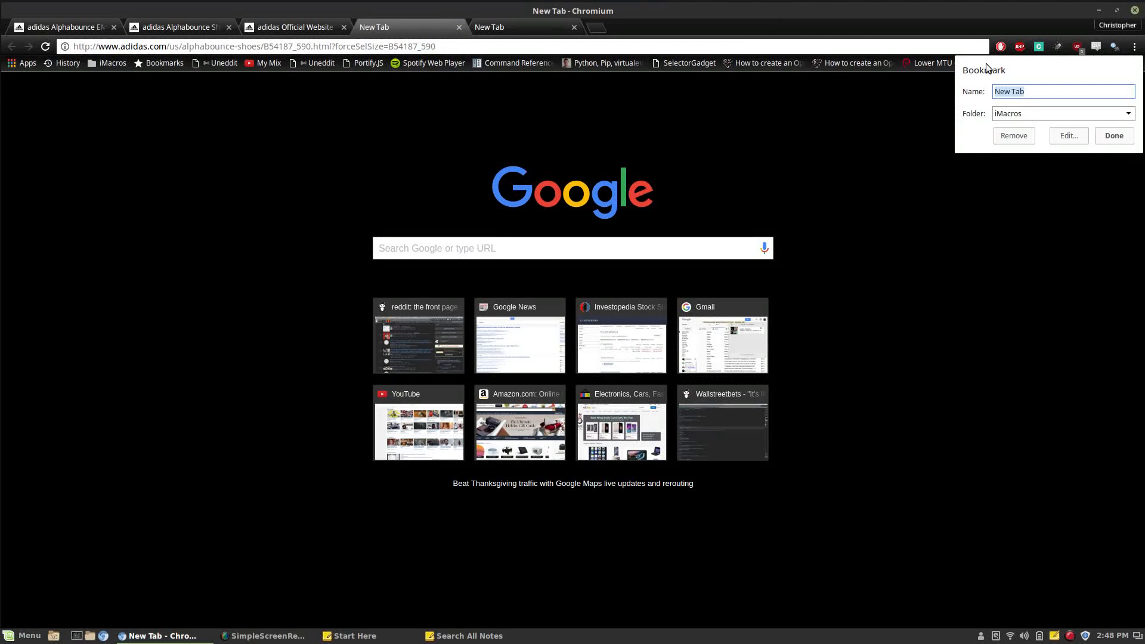
pyautogui.click(519, 46)
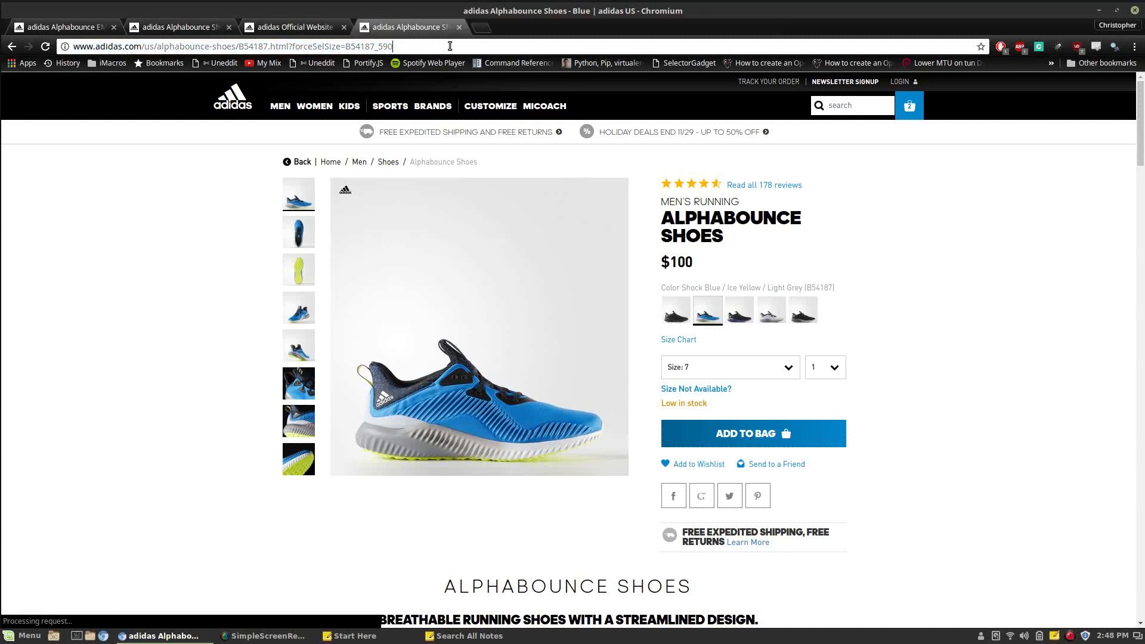
# Add the blue Alphabounce Shoes in size 8 to the bag and view the bag
pyautogui.click(729, 366)
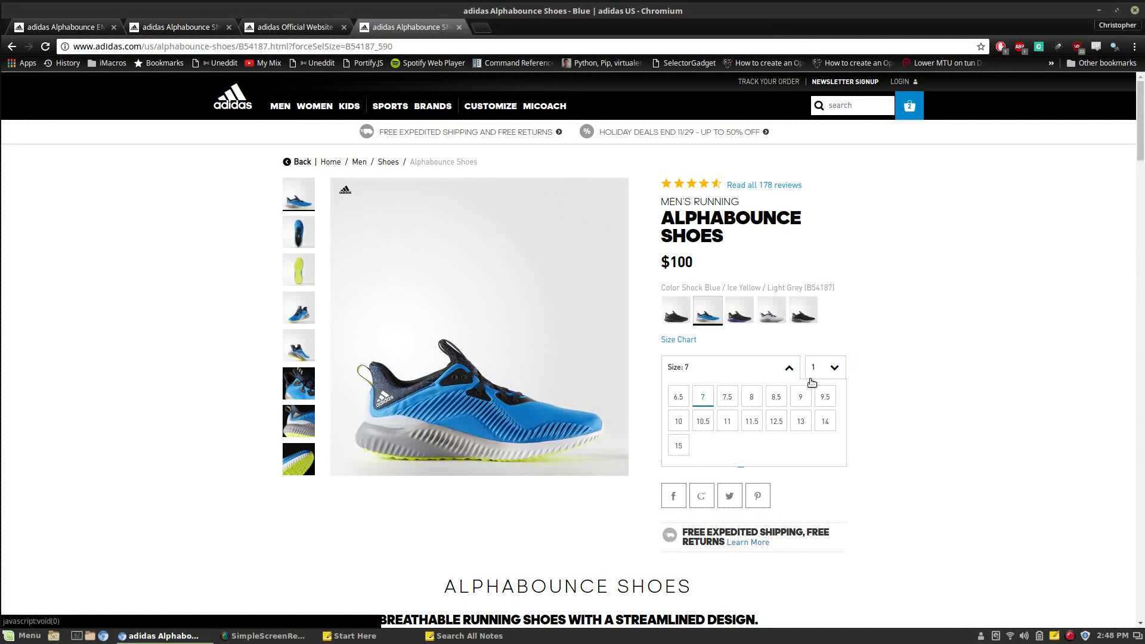
pyautogui.click(750, 396)
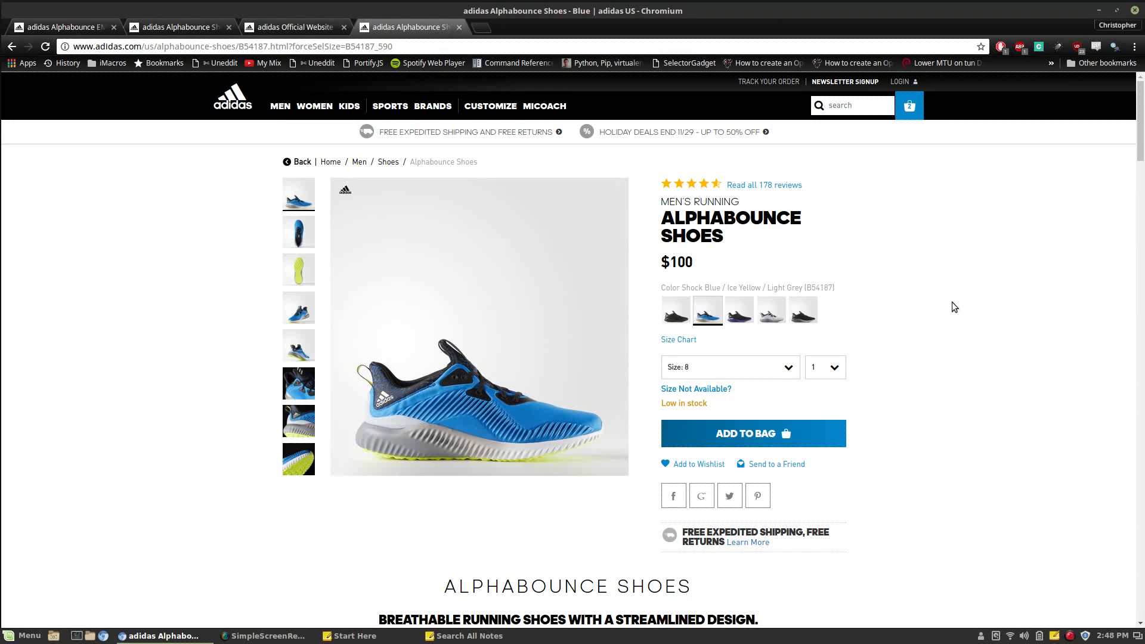
pyautogui.click(752, 433)
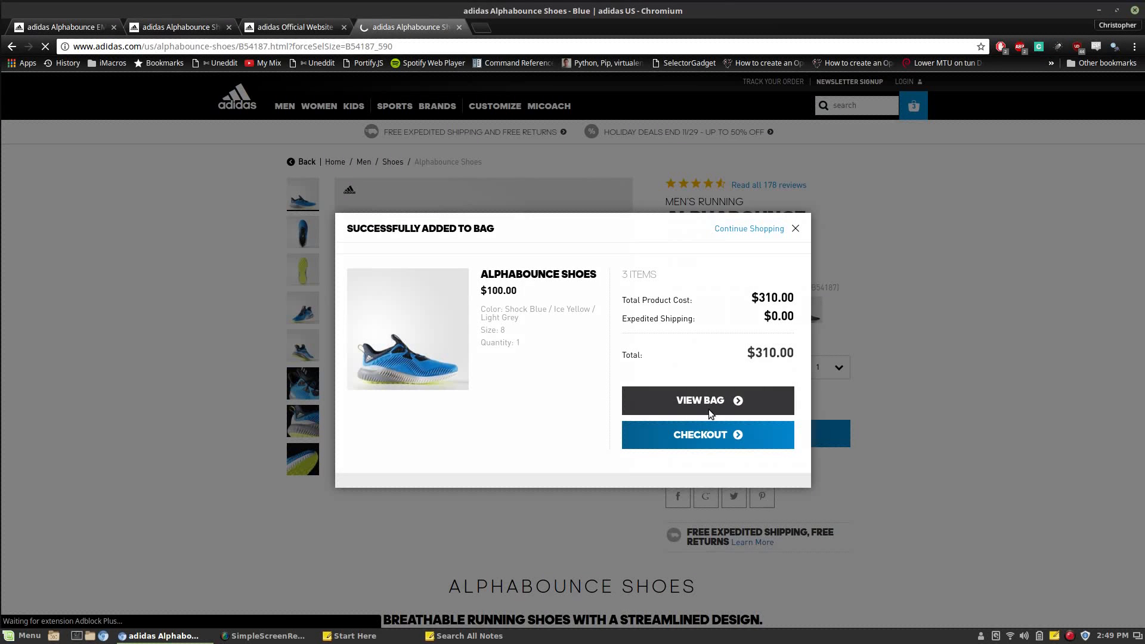
pyautogui.click(706, 400)
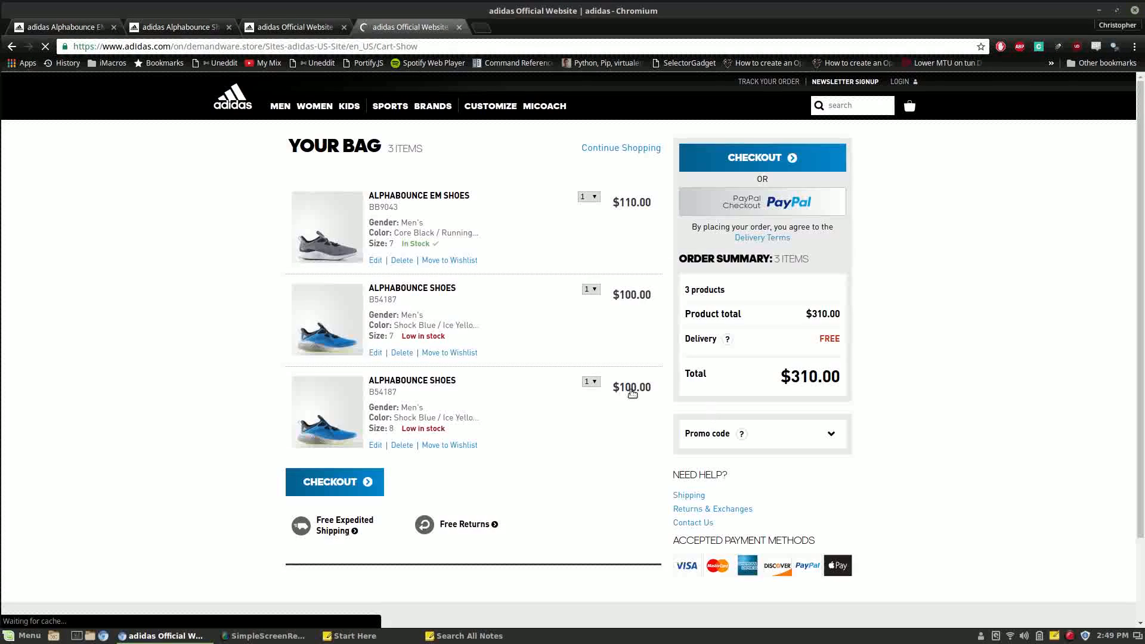
# Open the Alphabounce Shoes bag items in new tabs and return to the bag
pyautogui.rightClick(412, 379)
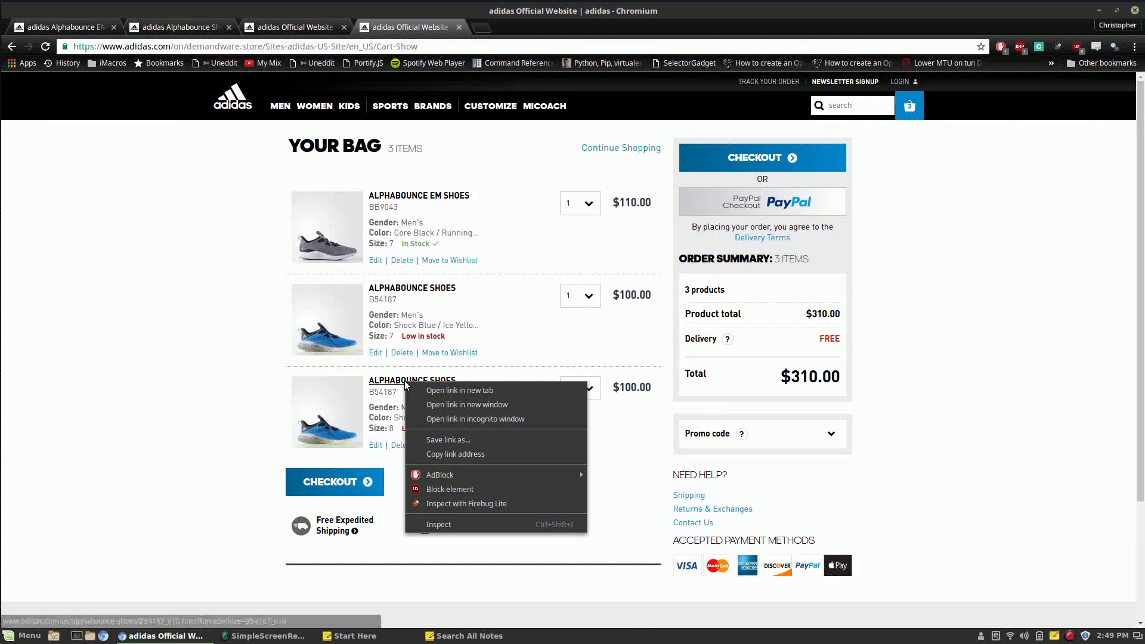
pyautogui.moveTo(538, 390)
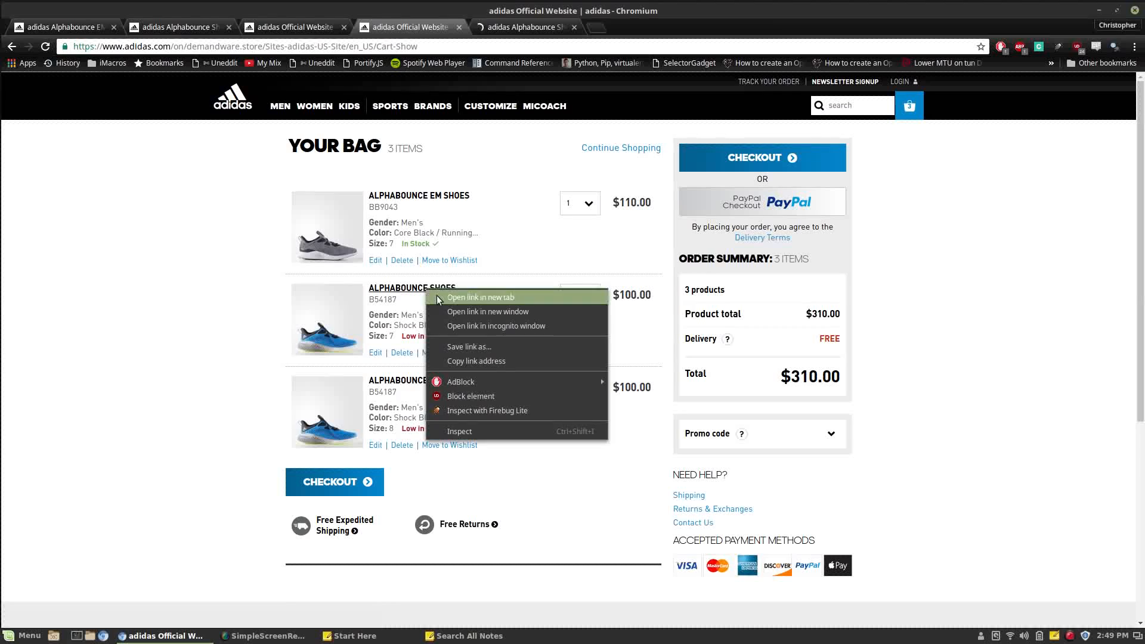
pyautogui.click(479, 297)
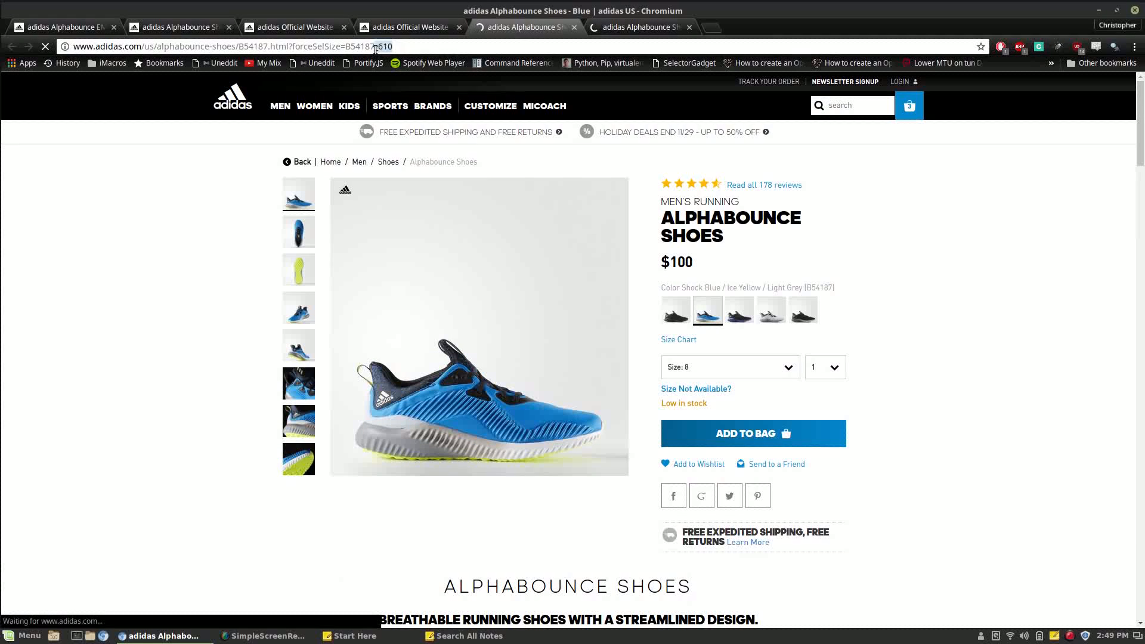
pyautogui.click(752, 433)
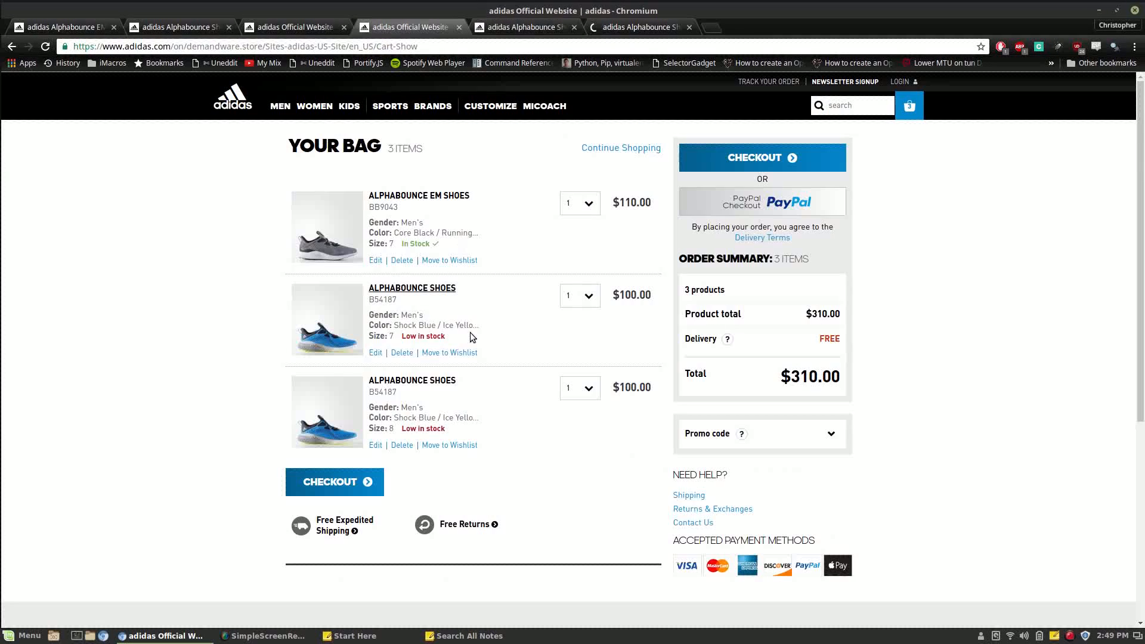
# Edit the last Alphabounce bag item to size 7.5 and update the bag
pyautogui.scroll(-3)
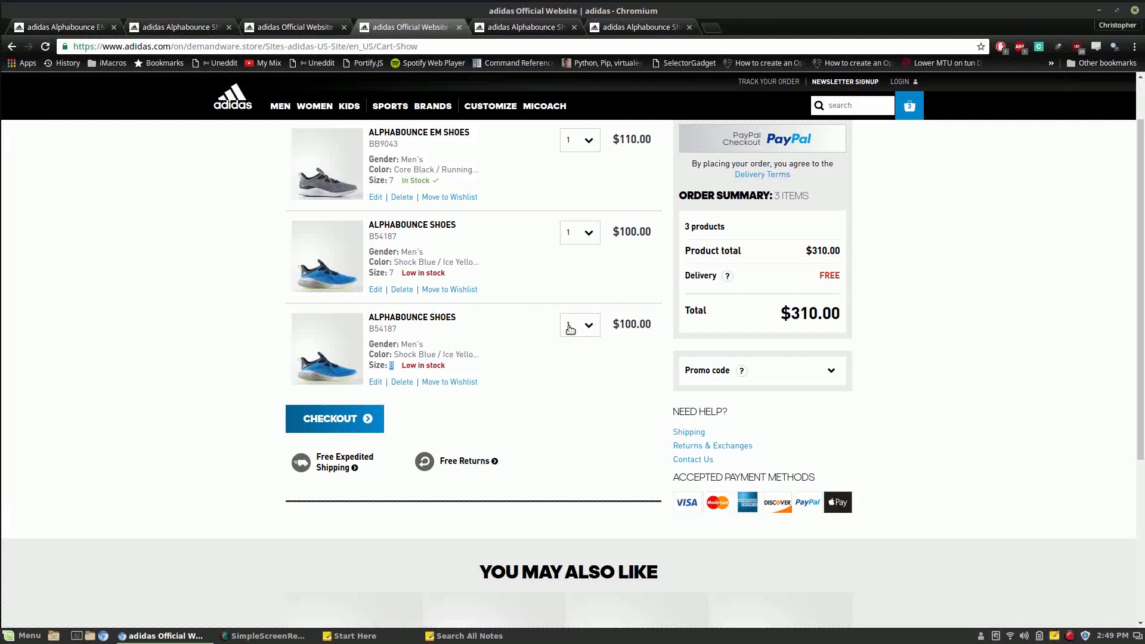
pyautogui.click(374, 381)
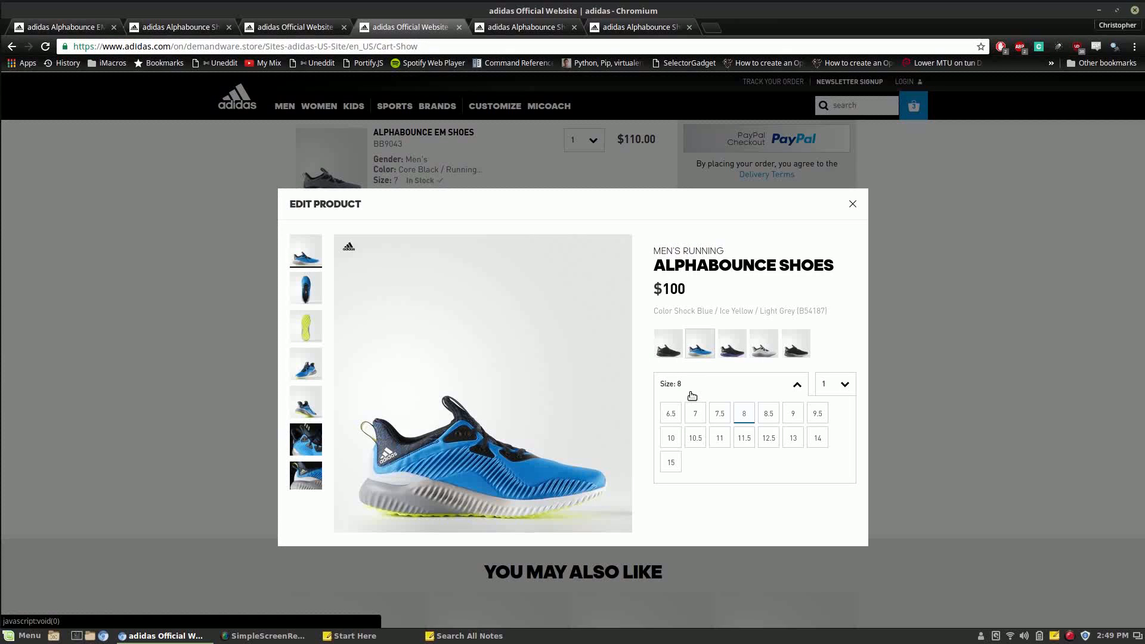
pyautogui.click(694, 413)
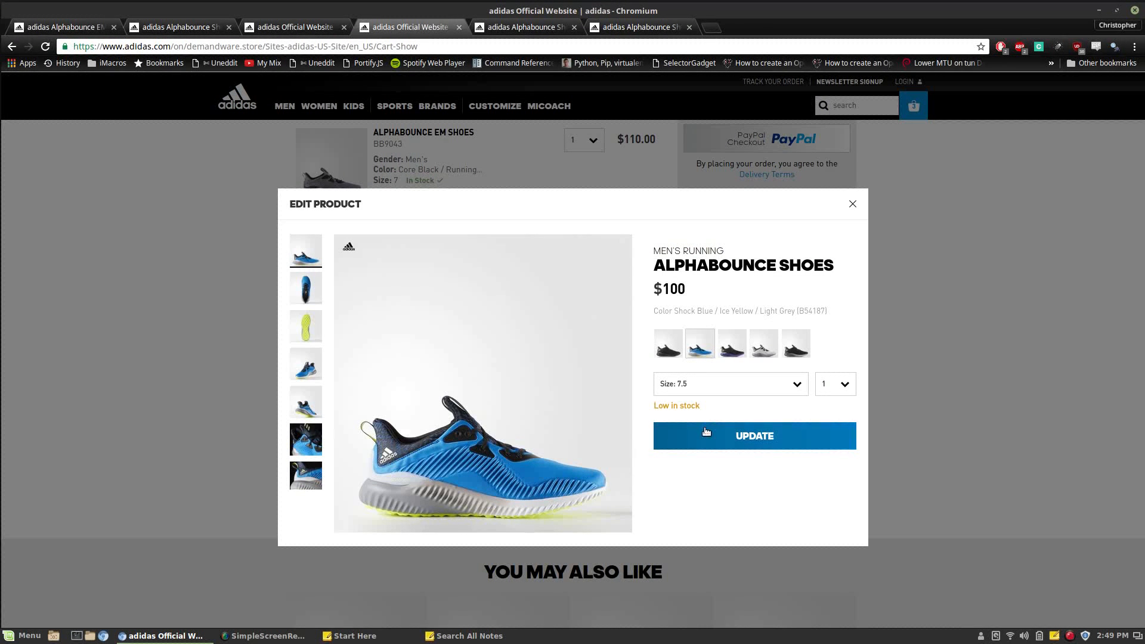
pyautogui.click(753, 435)
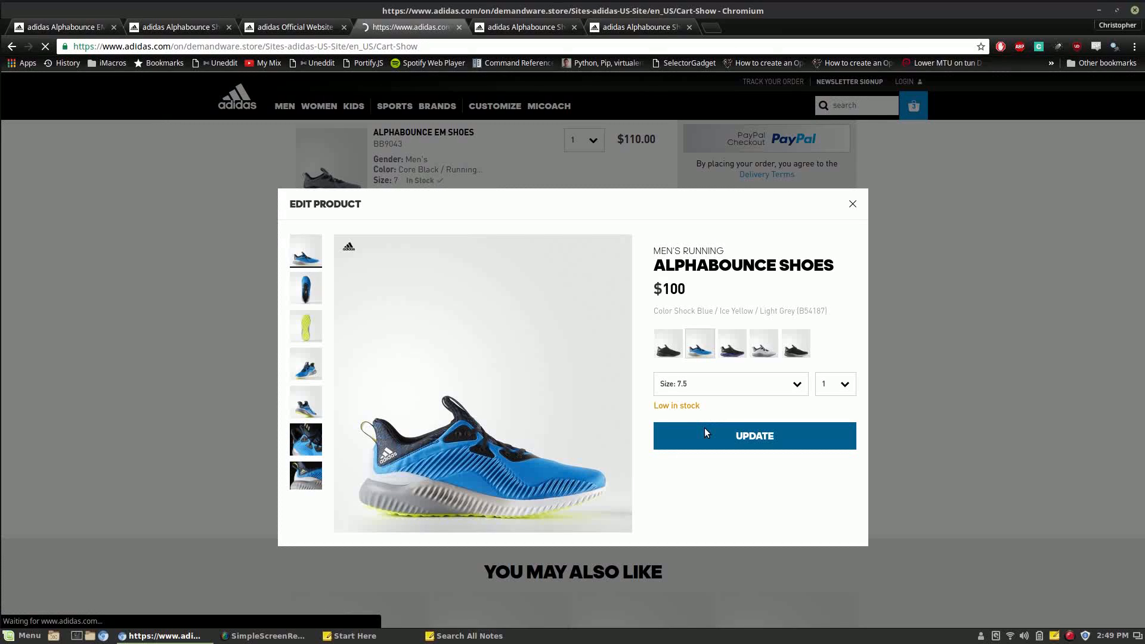
# Show the black Alphabounce EM Shoes product page
pyautogui.click(754, 435)
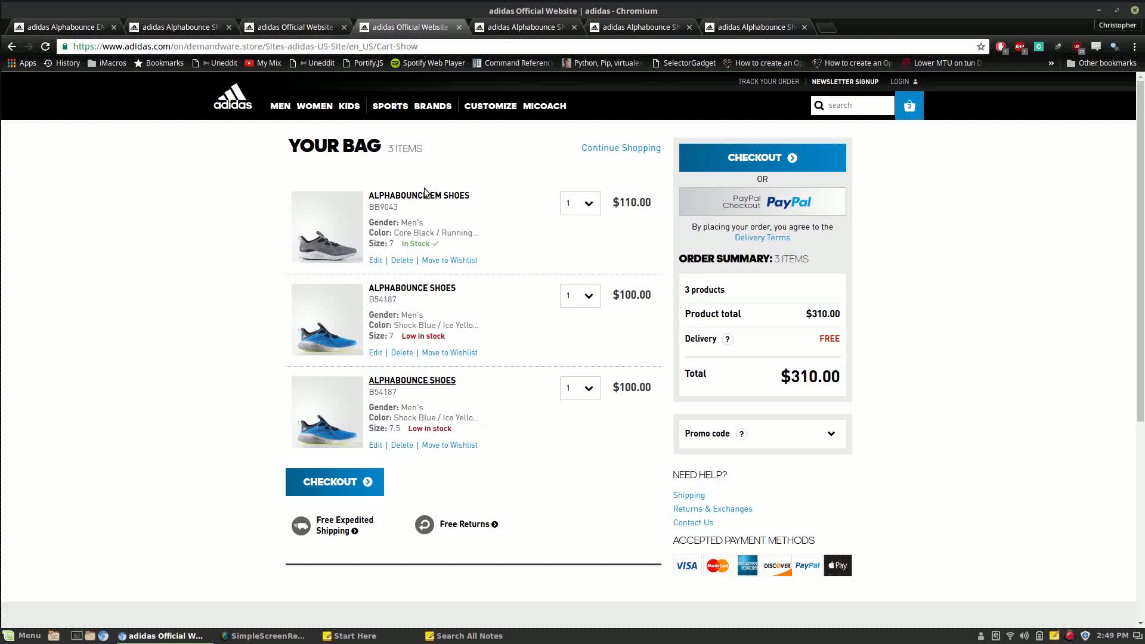
pyautogui.doubleClick(382, 207)
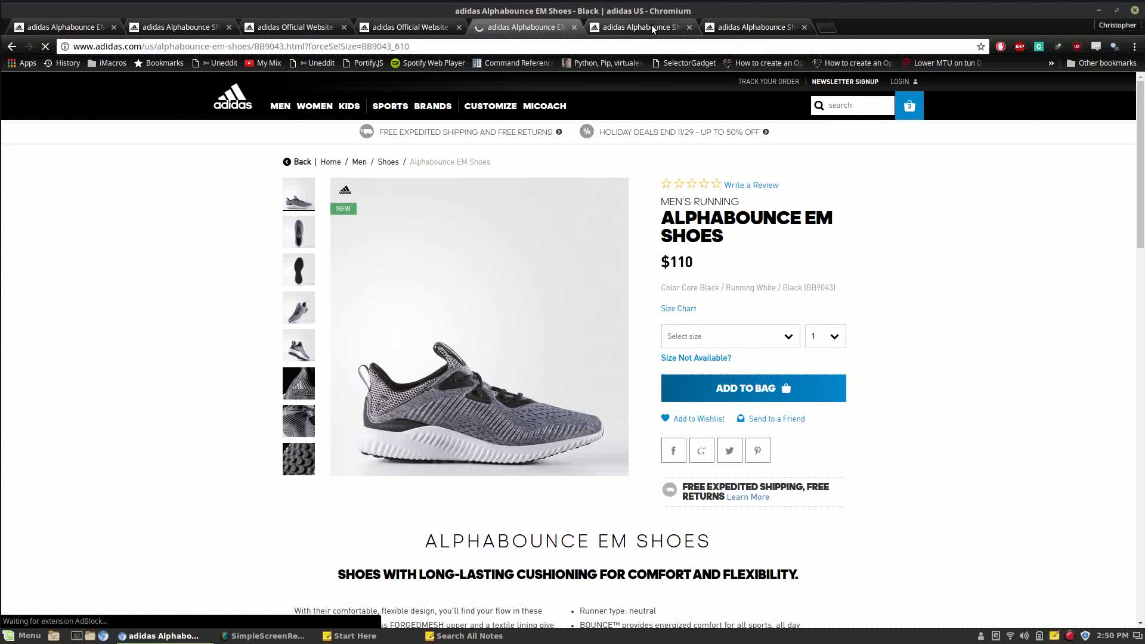
pyautogui.click(471, 635)
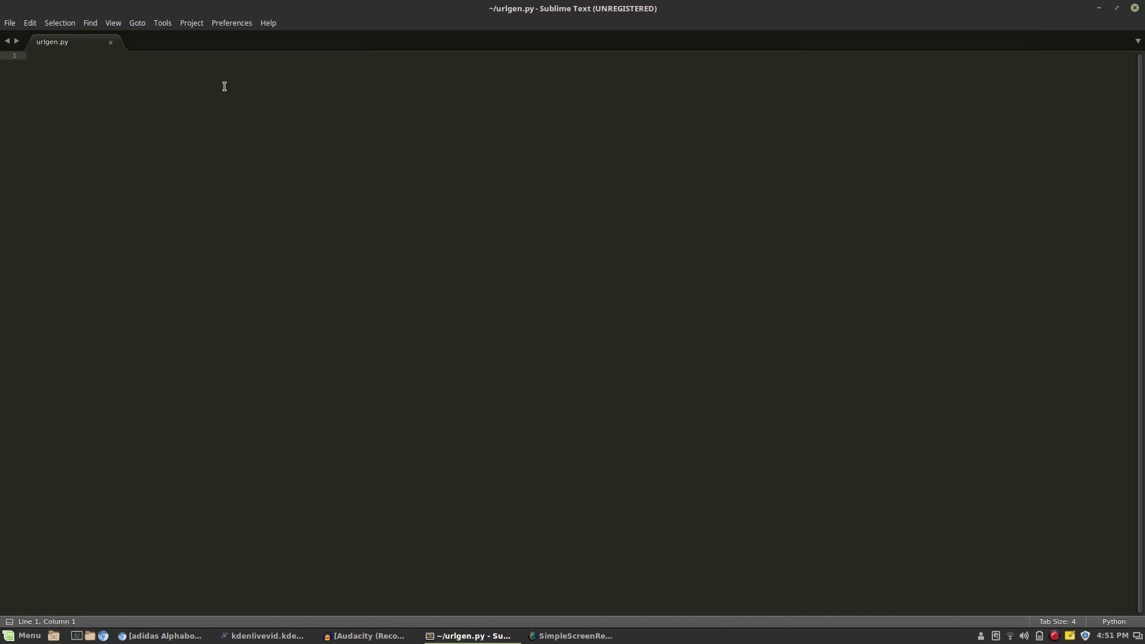
pyautogui.write('# Bas')
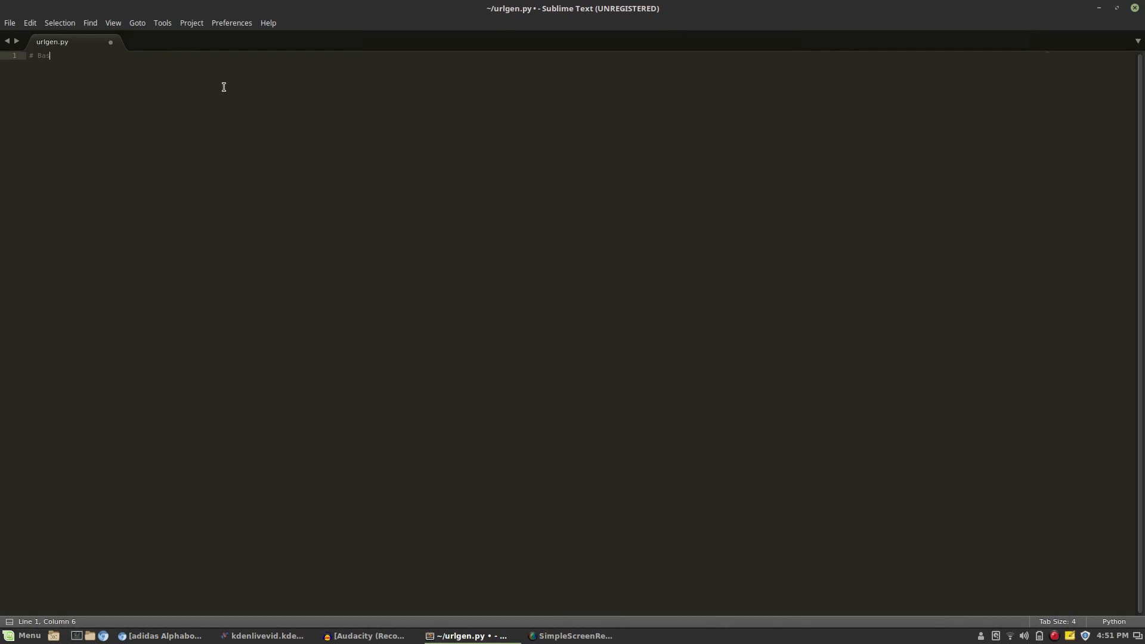
pyautogui.write('se URL =  http://www.adidas.com/us/BB9043.html?forceSelSize=BB9043_600')
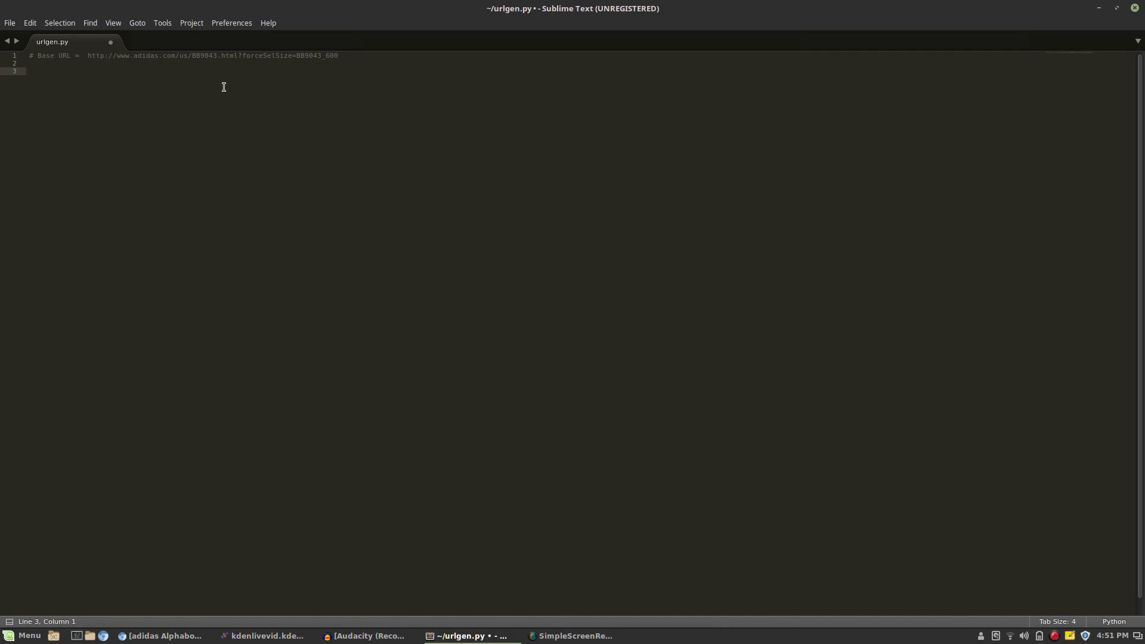
# Define URLGen(model, size) with BaseSize = 500 as its first line
pyautogui.write('def')
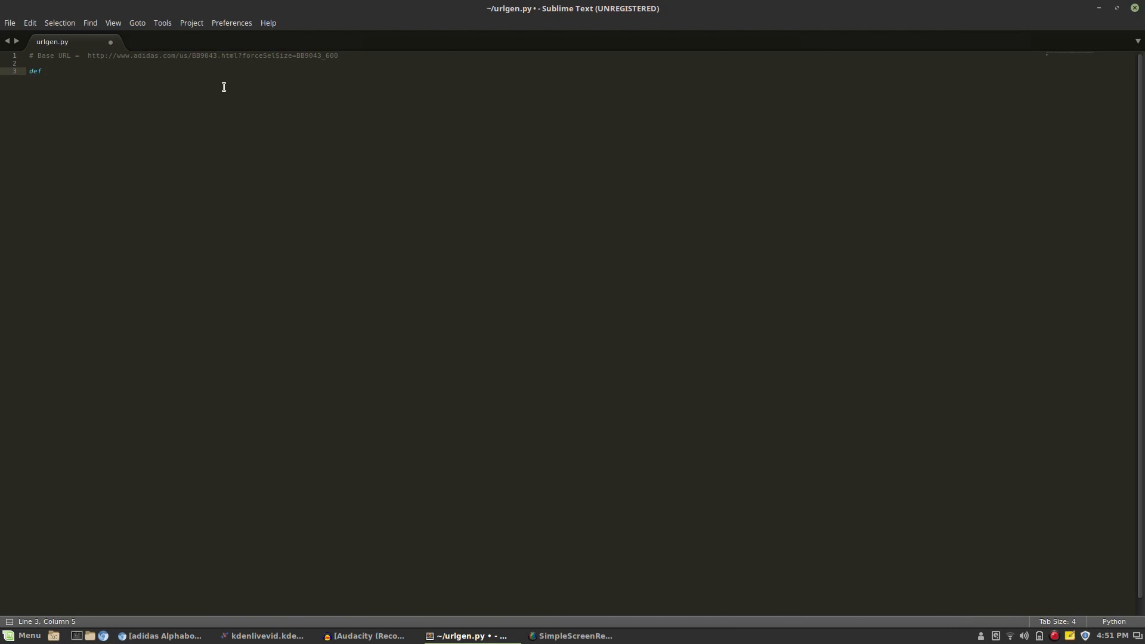
pyautogui.write('" "')
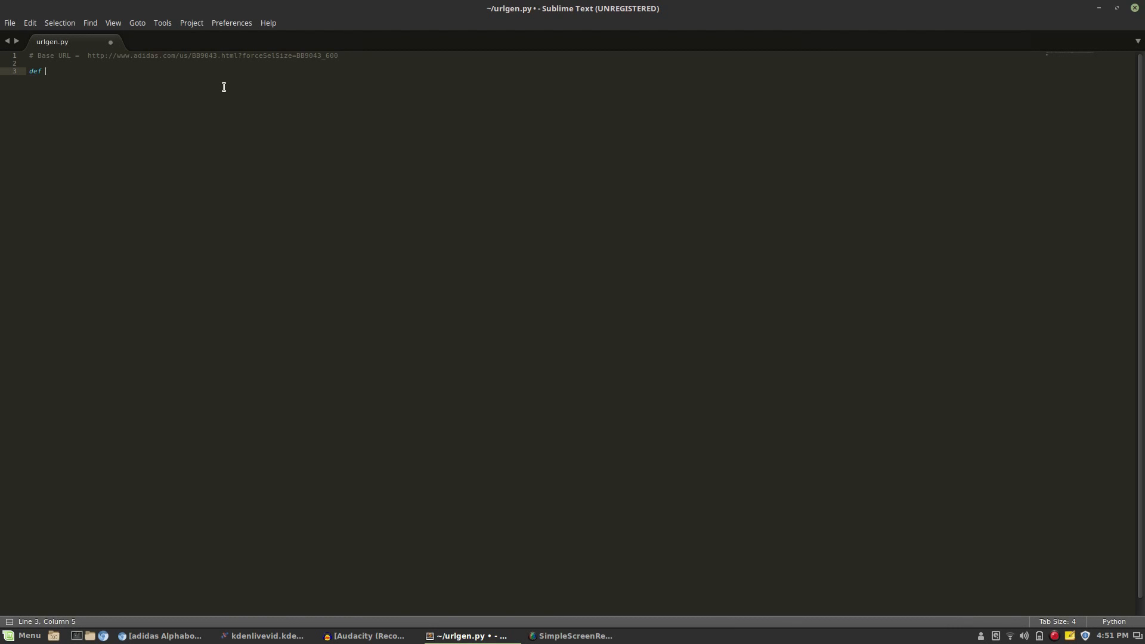
pyautogui.write('URLGen()')
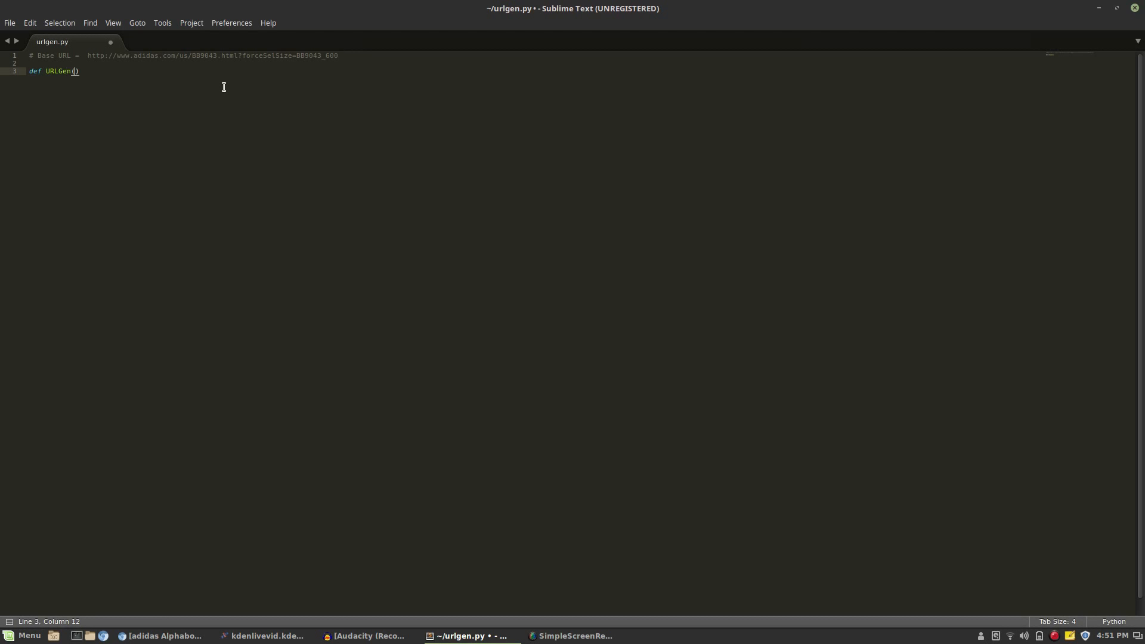
pyautogui.write('model, siz')
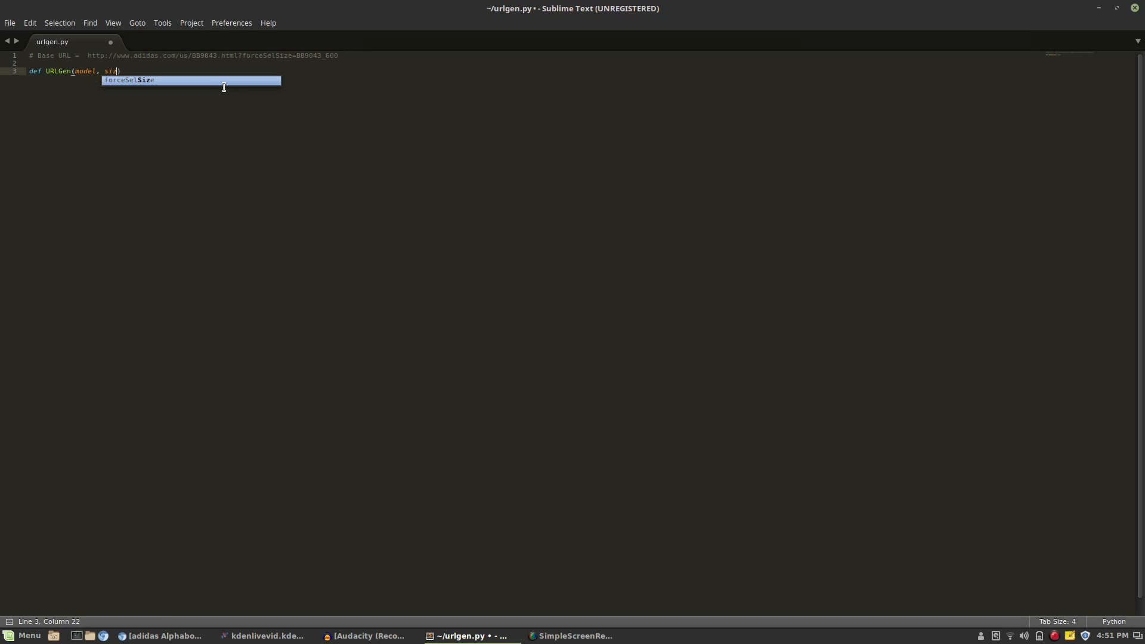
pyautogui.press('enter')
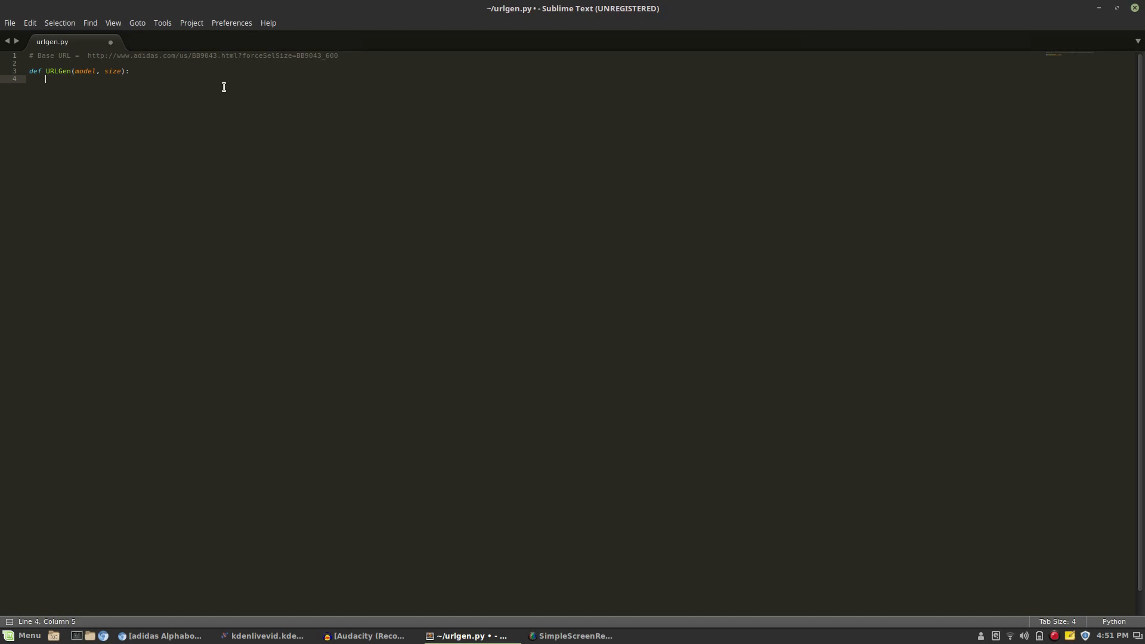
pyautogui.write('B')
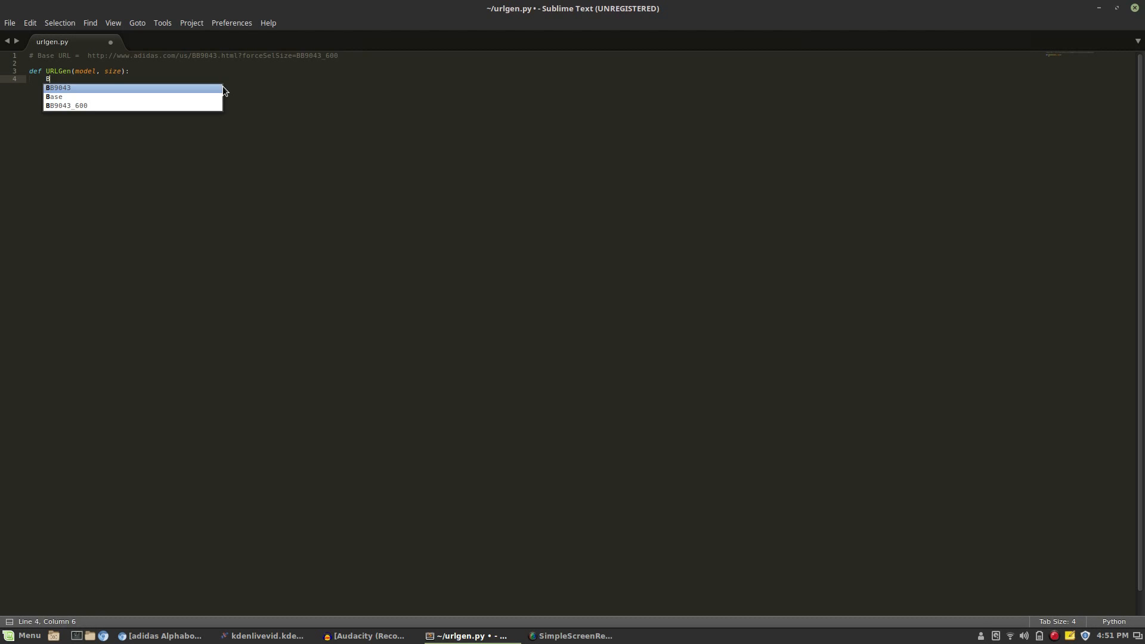
pyautogui.write('aseSize')
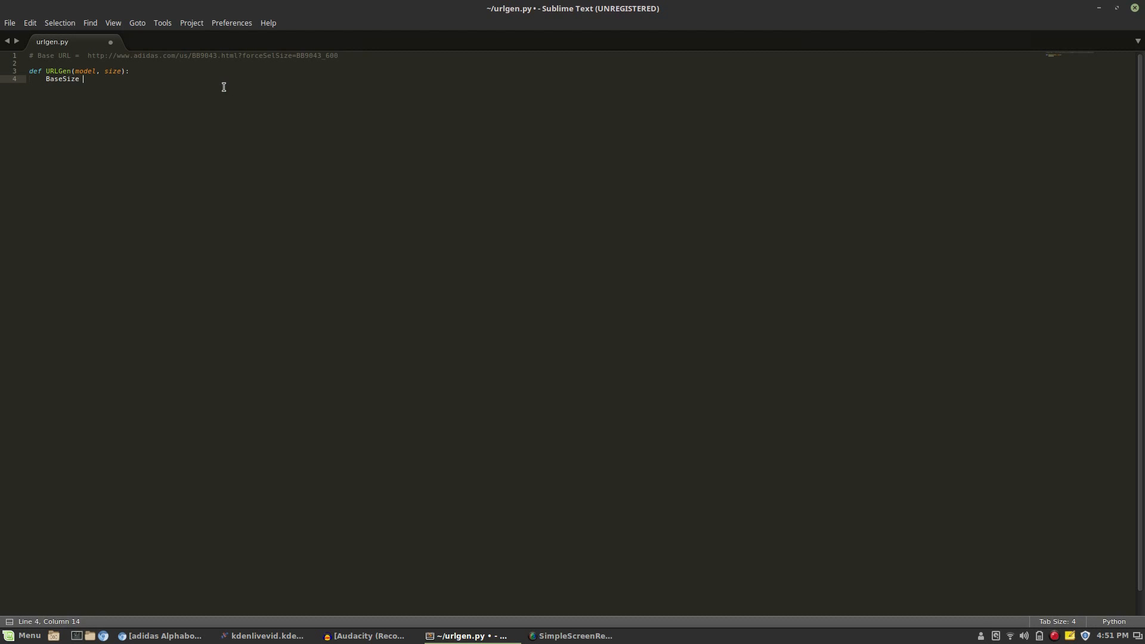
pyautogui.write('= 500')
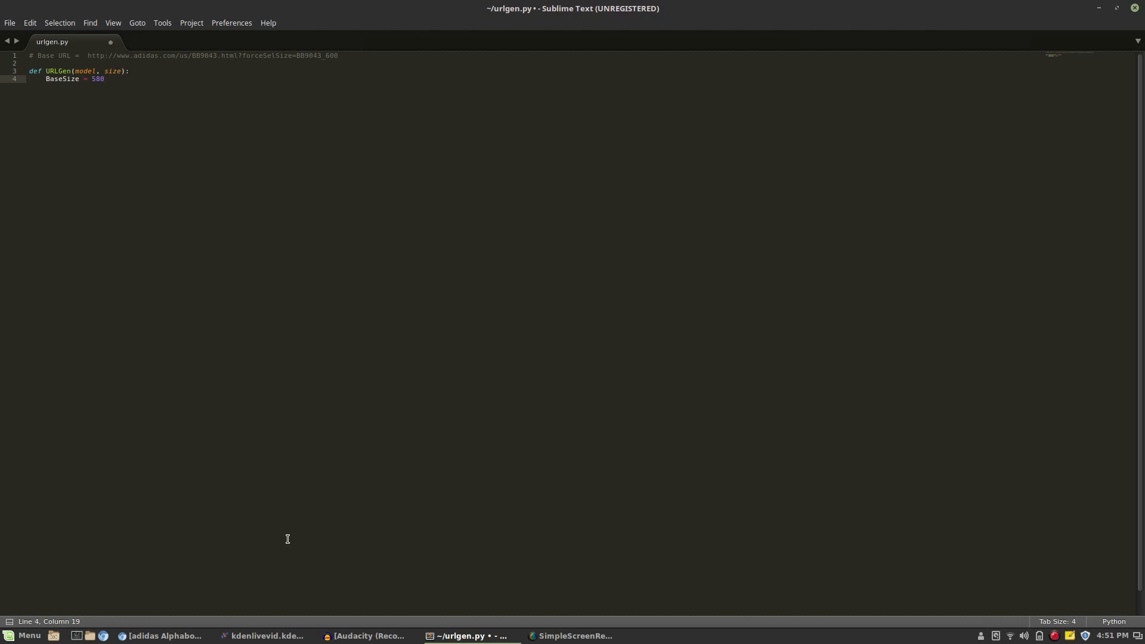
pyautogui.press('enter')
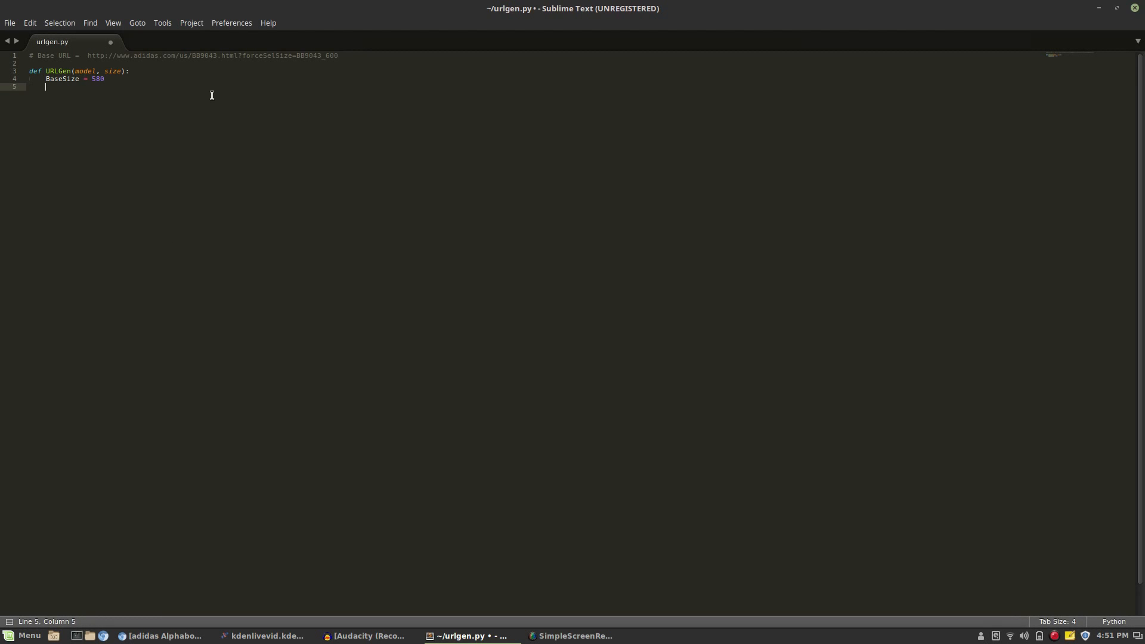
# Comment that BaseSize is for shoe size 6.5, compute ShoeSize, RawSize and ShoeSizeCode = int(RawSize)
pyautogui.write('#Basse s')
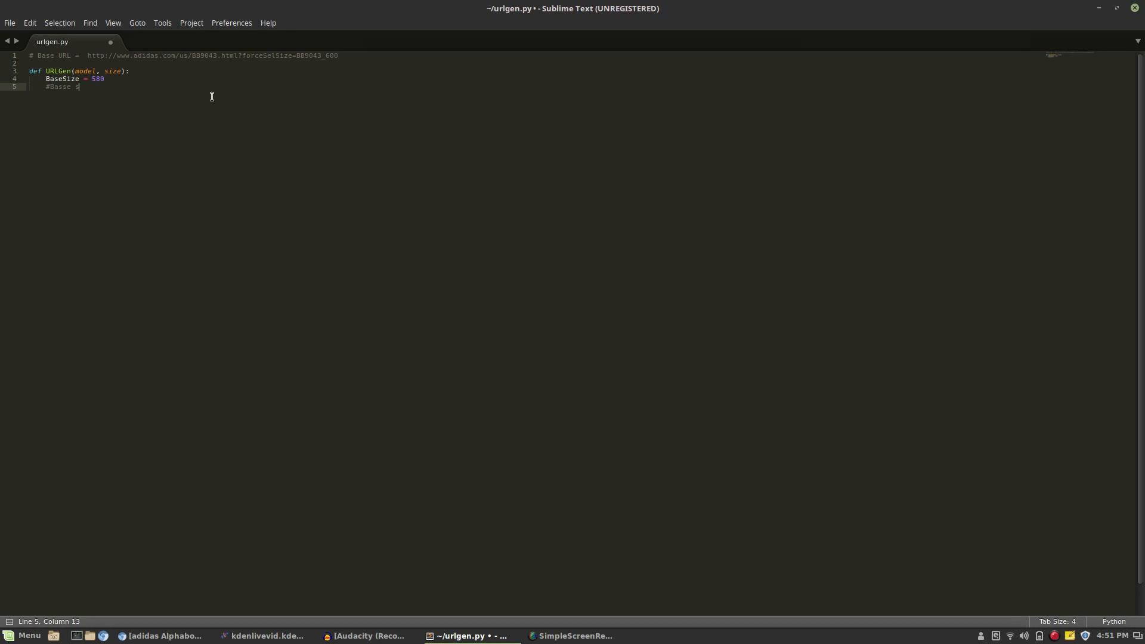
pyautogui.press('BackSpace')
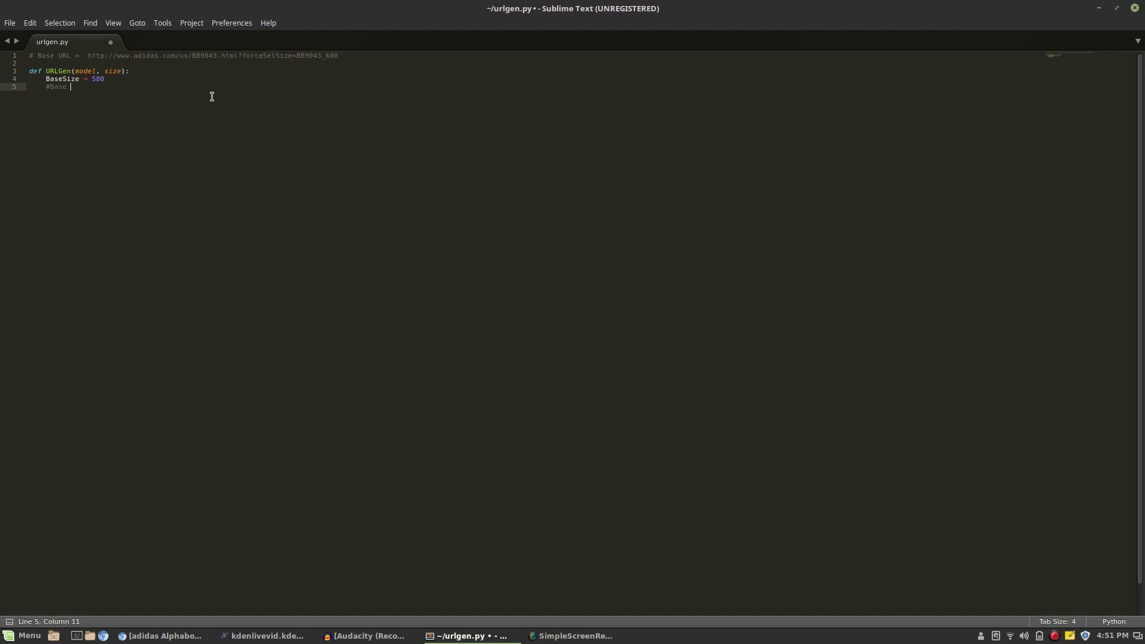
pyautogui.write('Size is for Shoe Size 6.5')
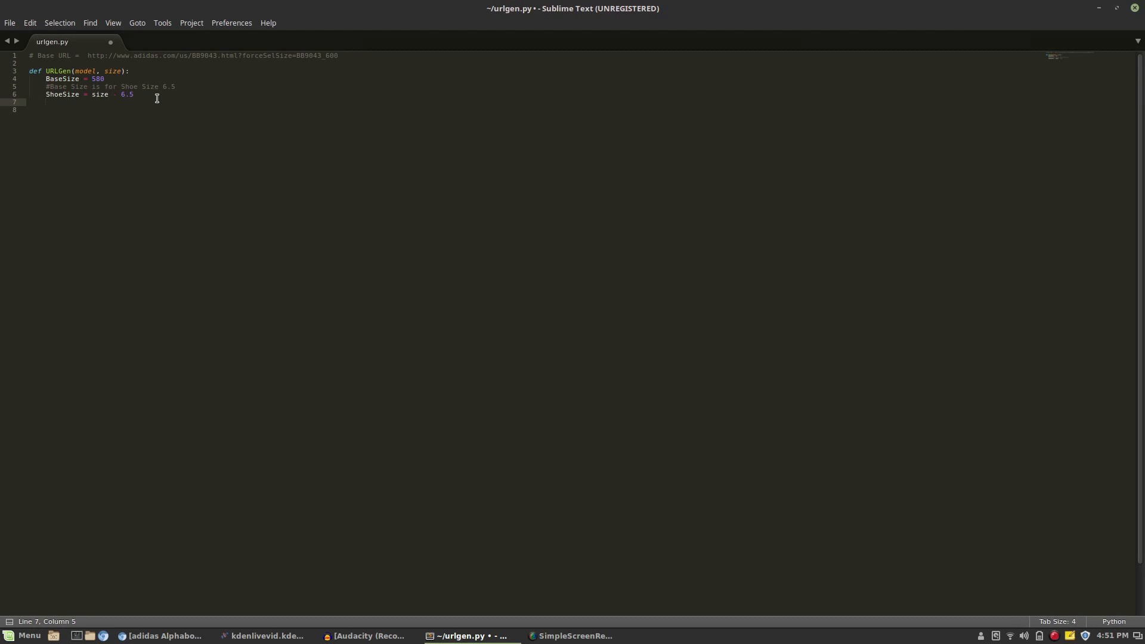
pyautogui.write('ShoeSize =')
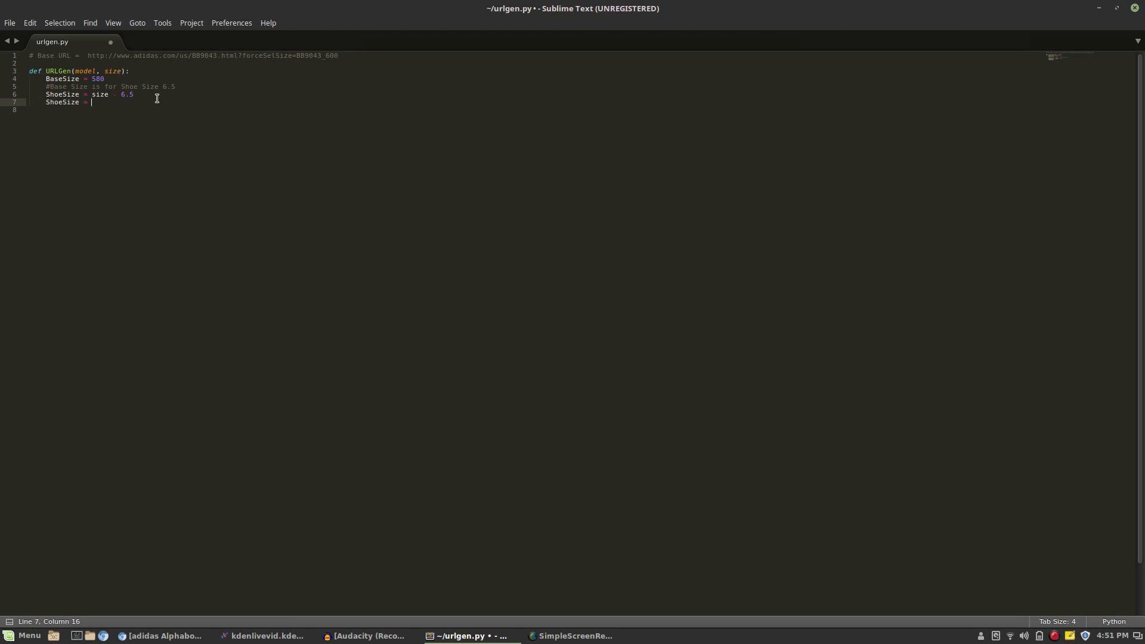
pyautogui.write('ShoeSize * 20')
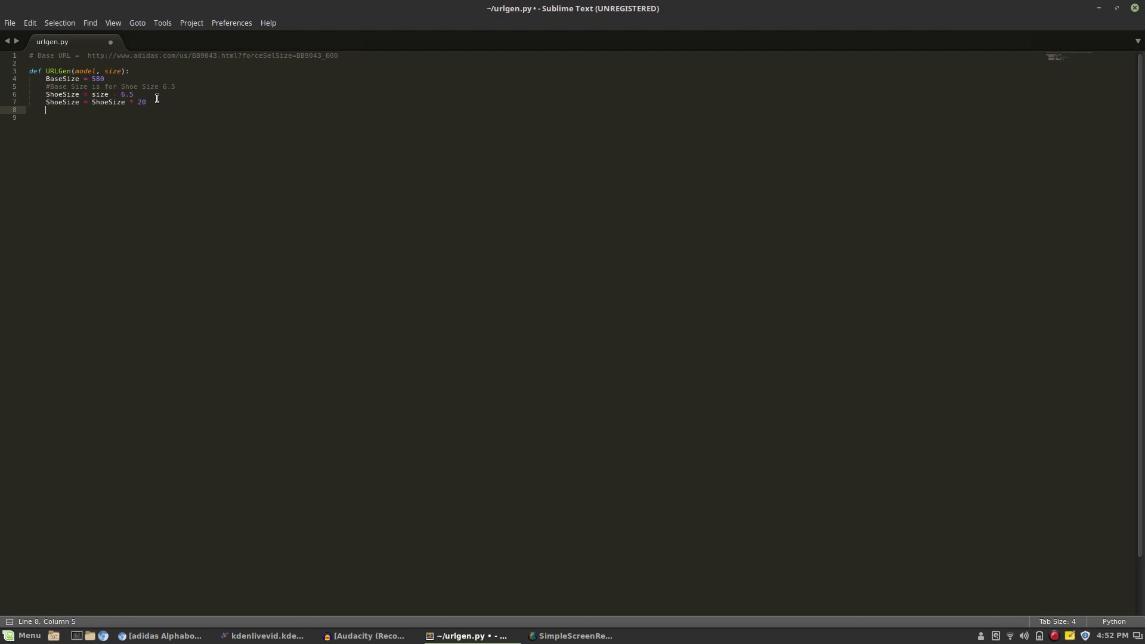
pyautogui.write('RawSize = ShoeSize')
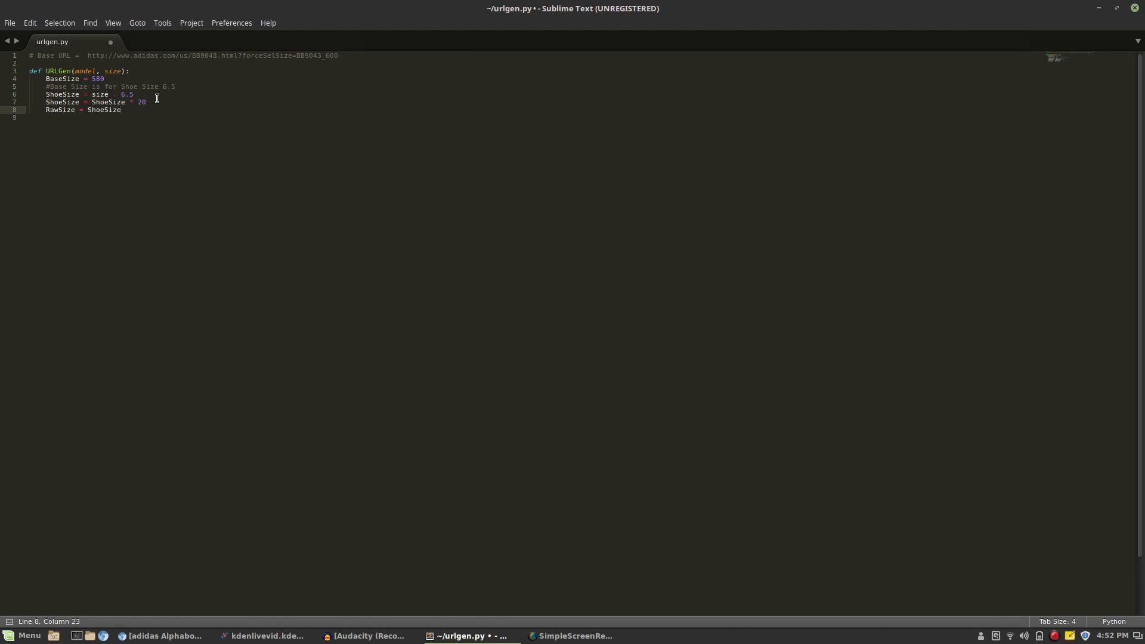
pyautogui.write('+')
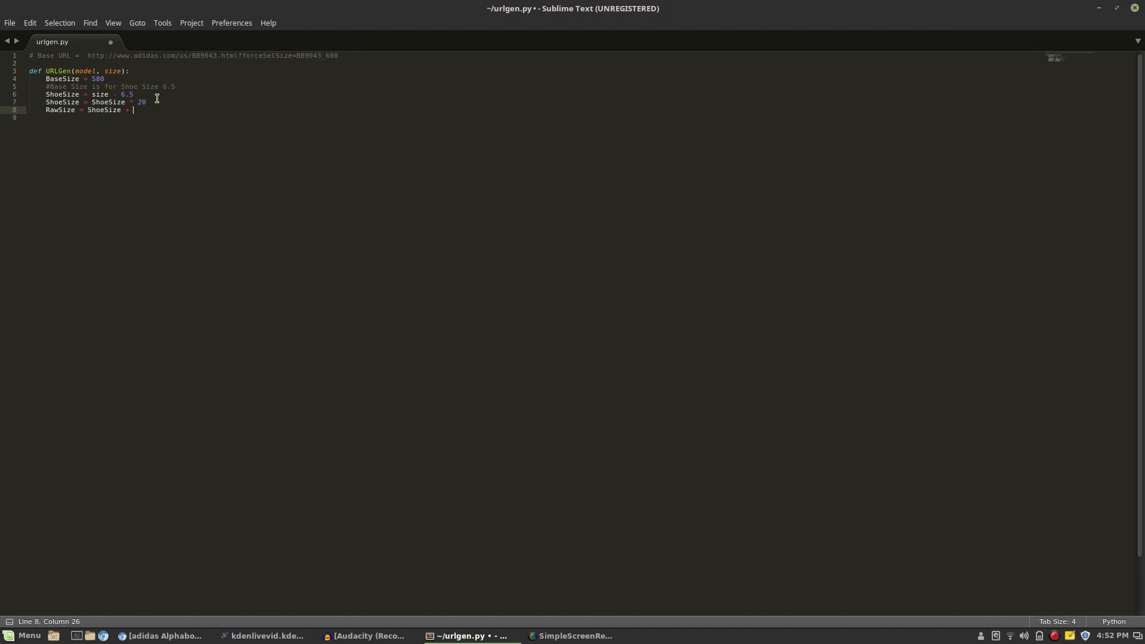
pyautogui.write('BaseSize')
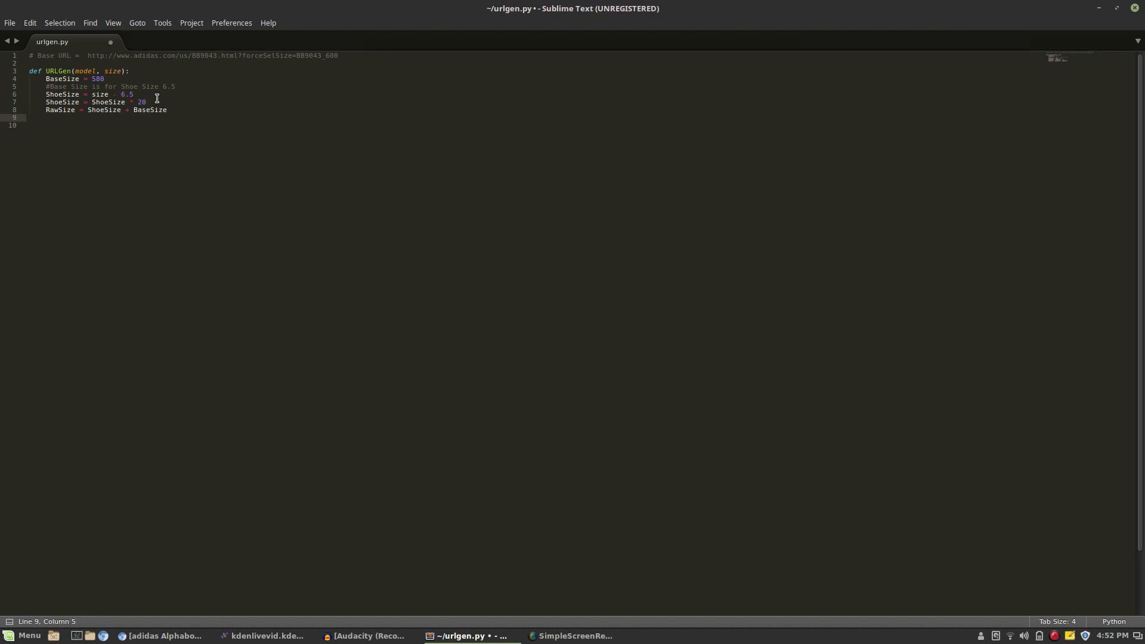
pyautogui.write('ShoeSizeCode = int(RawSize)')
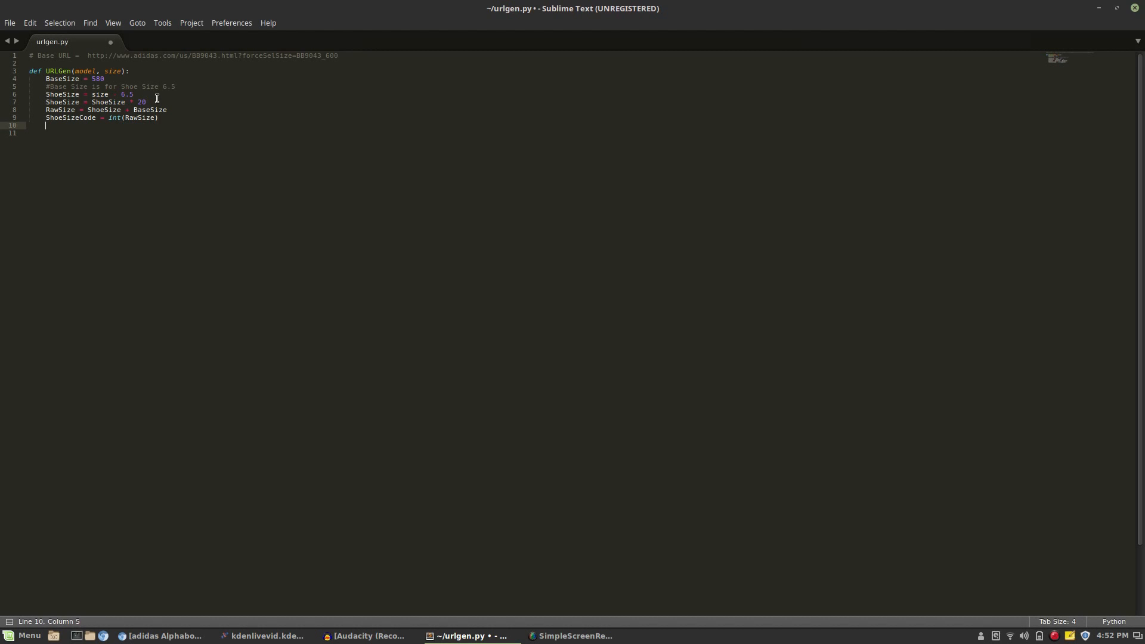
pyautogui.write("URL = 'http://www.adidas.com/us/' + str(mo")
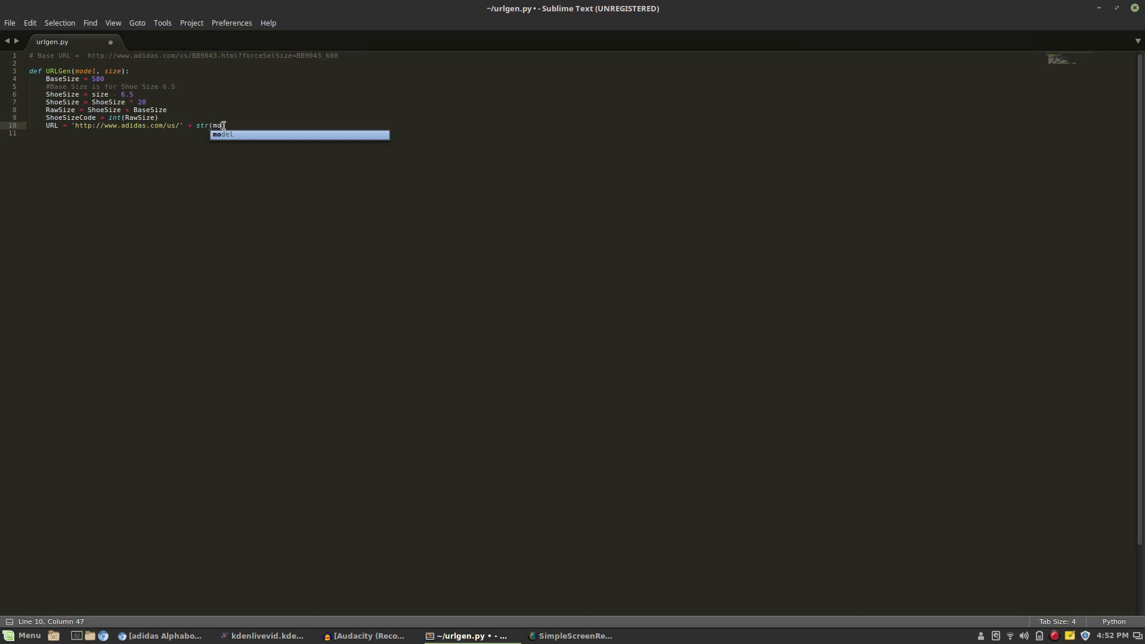
# Extend the URL with '.html?forceSelSize=' copied from the sample and str(model)
pyautogui.press('Tab')
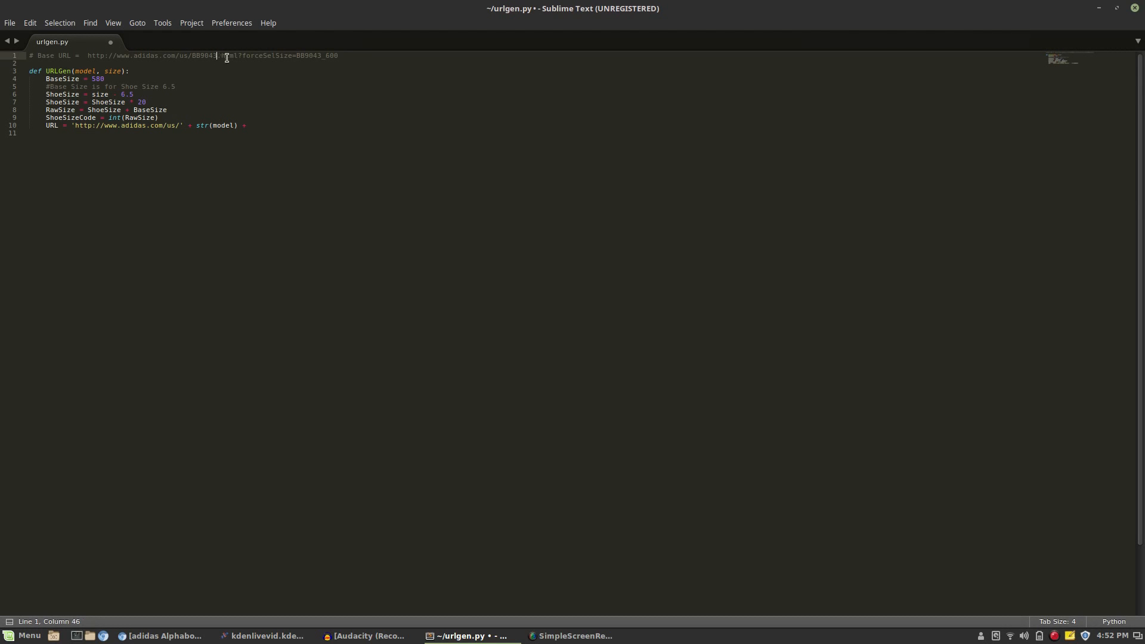
pyautogui.moveTo(217, 57); pyautogui.dragTo(297, 56)
pyautogui.write(" '")
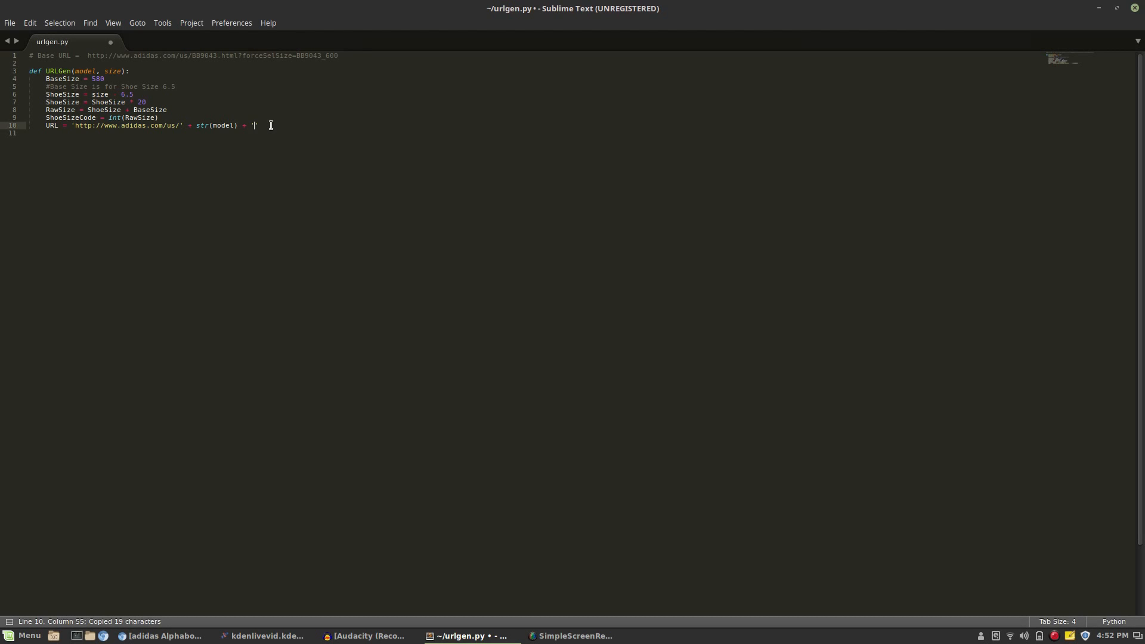
pyautogui.write(".html?forceSelSize='")
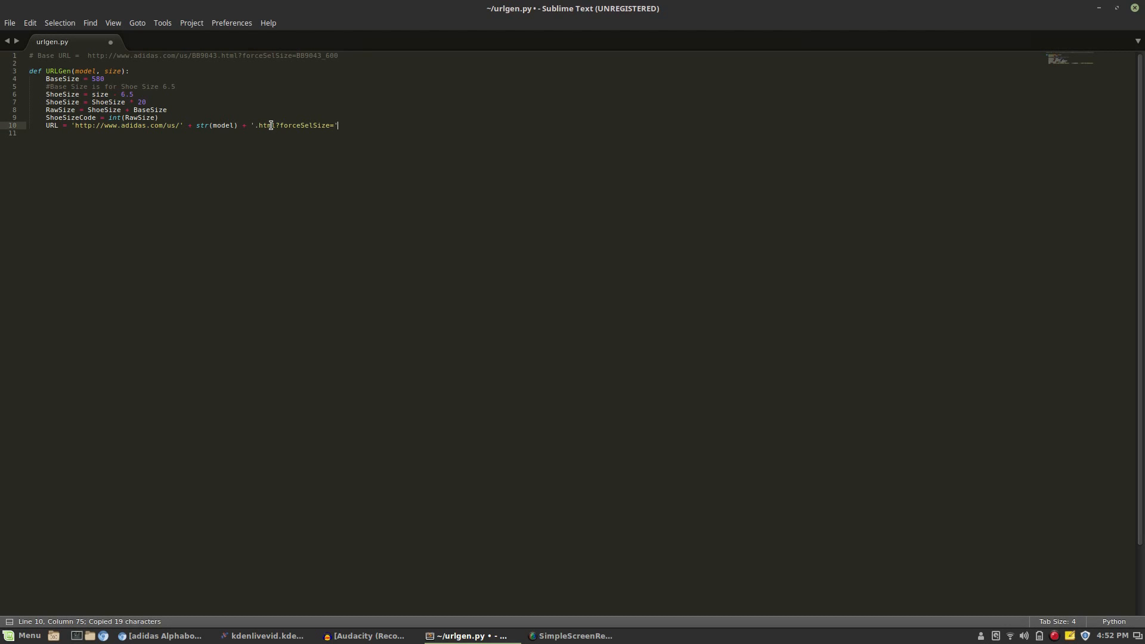
pyautogui.write('+ str()')
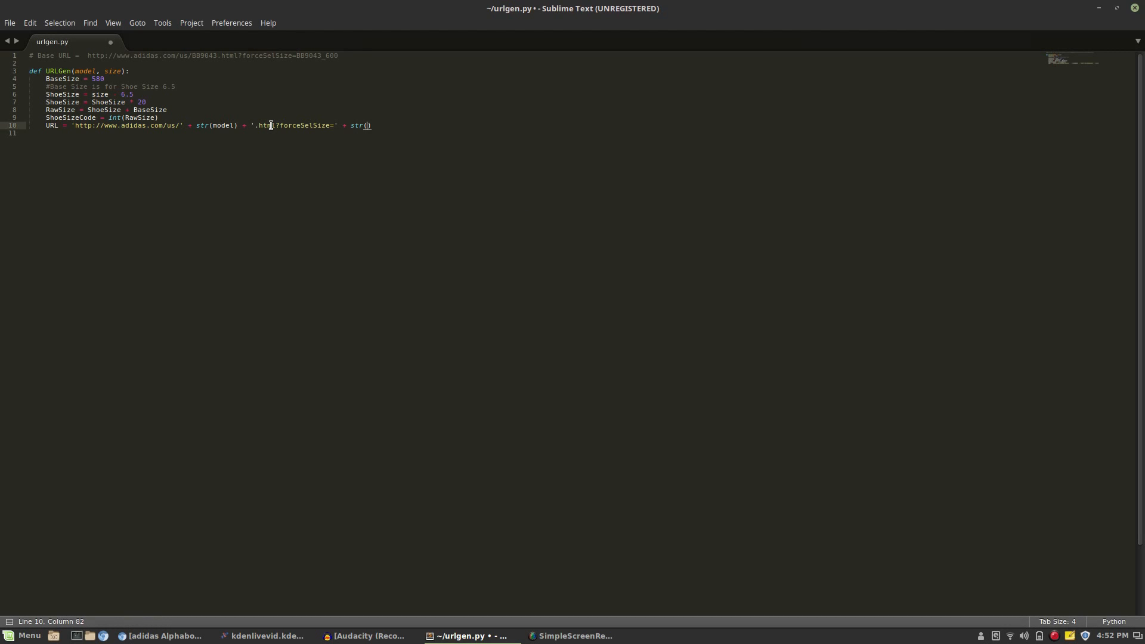
pyautogui.write('model')
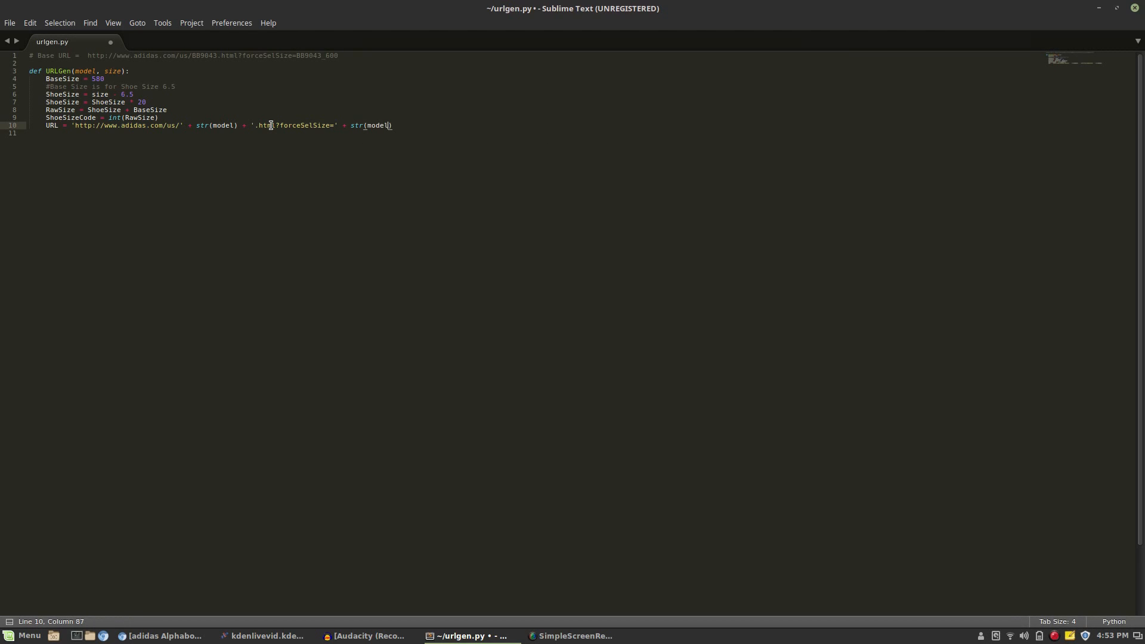
# Finish the URL with '_' + str(ShoeSizeCode) and return URL
pyautogui.write('+')
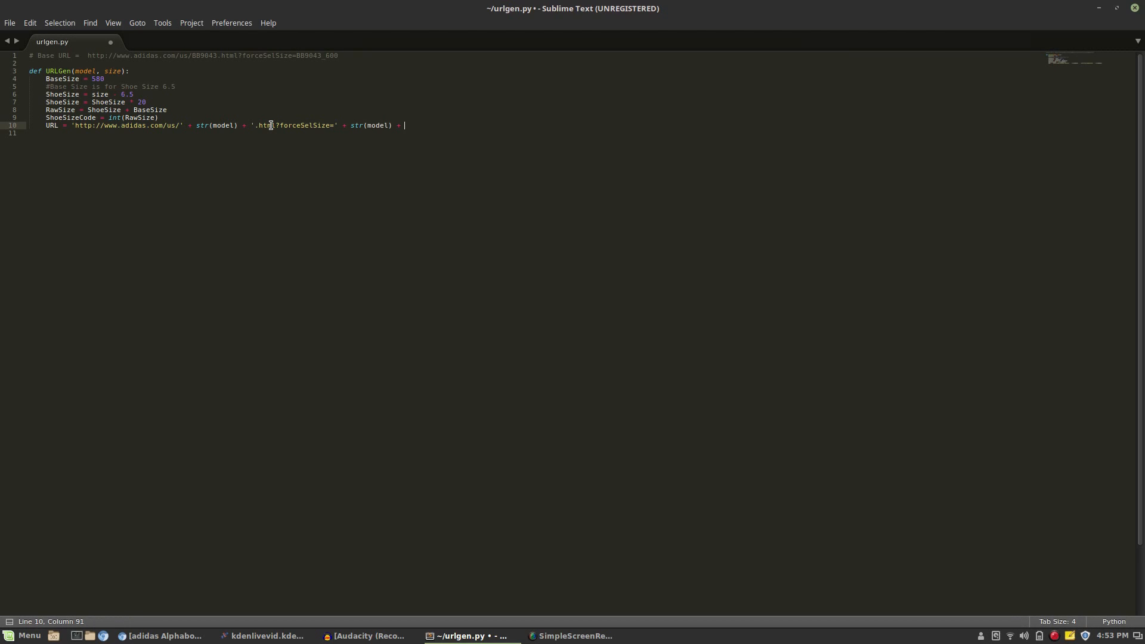
pyautogui.write("'_' +")
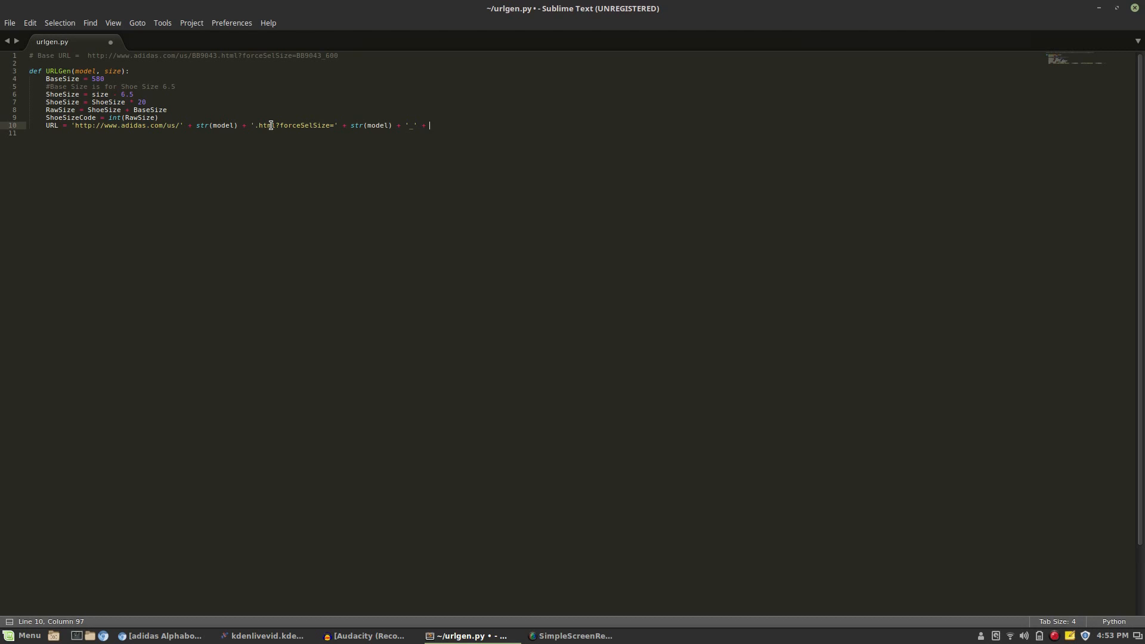
pyautogui.write('str()')
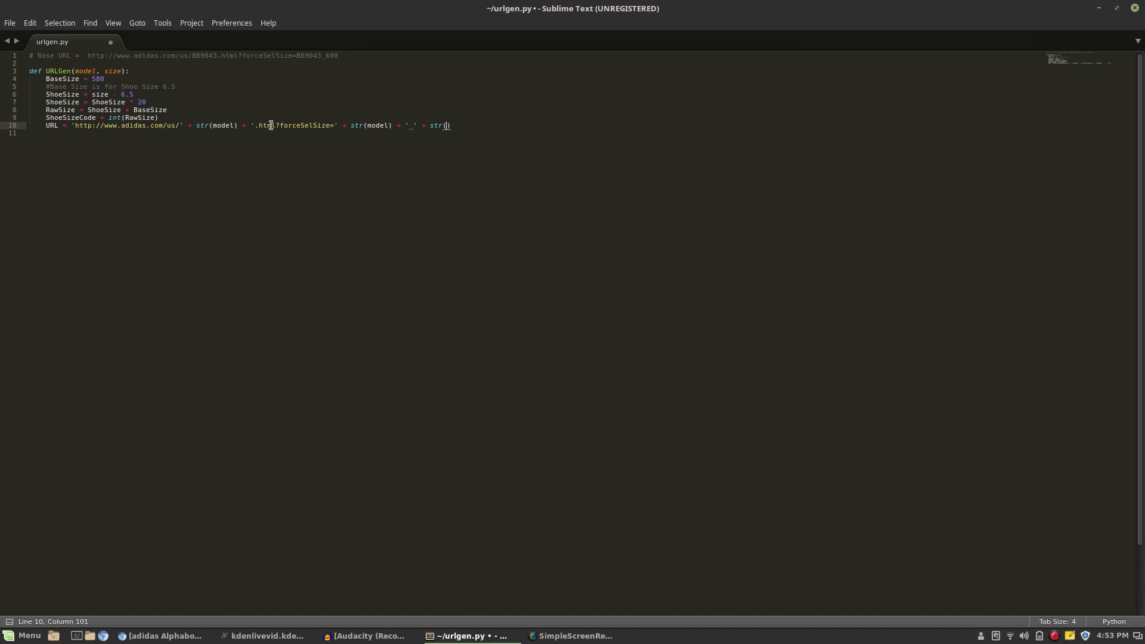
pyautogui.write('return URL')
pyautogui.write("Model = raw_input('Model #")
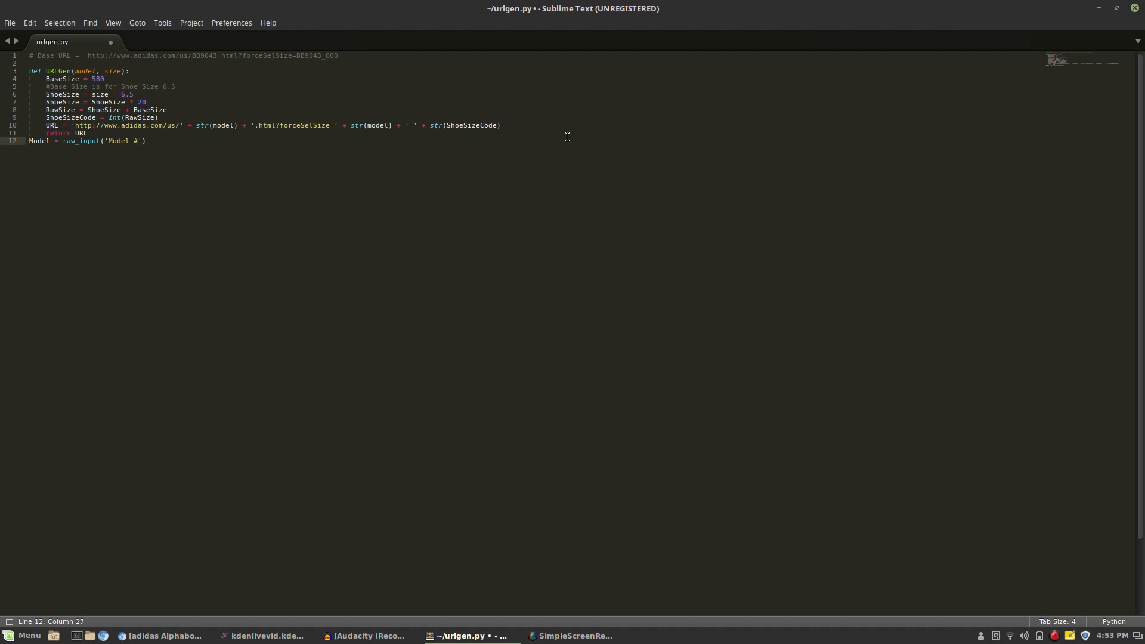
# Read Size with input('Size: ') and call URLGen(Model, Size) for the URL
pyautogui.write('Size = input(')
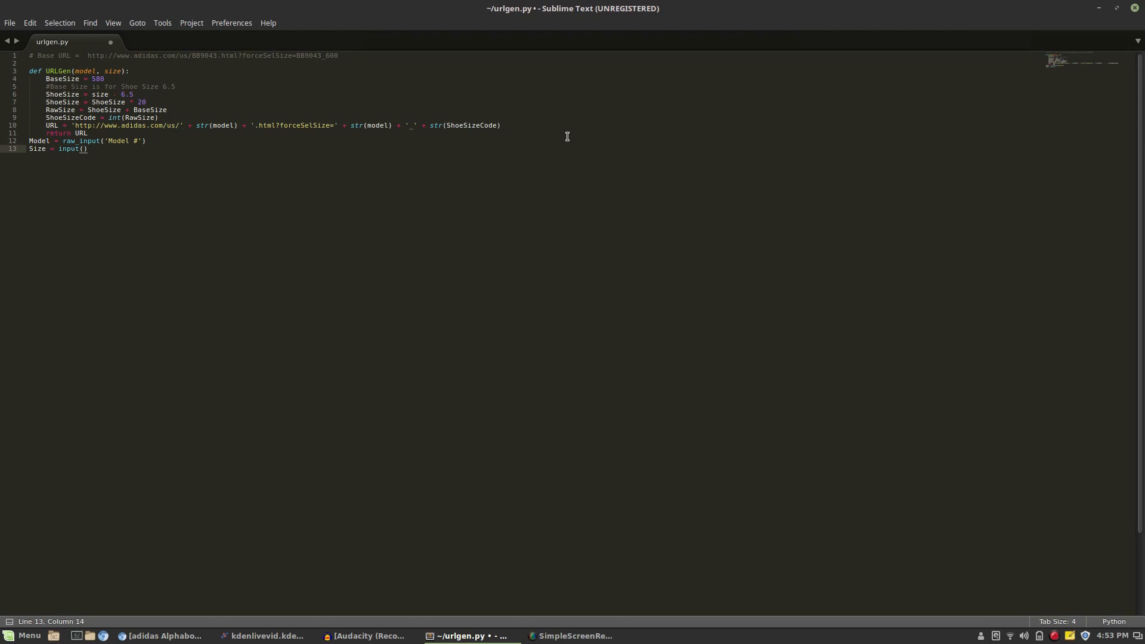
pyautogui.write("'Size: '")
pyautogui.write('URL =')
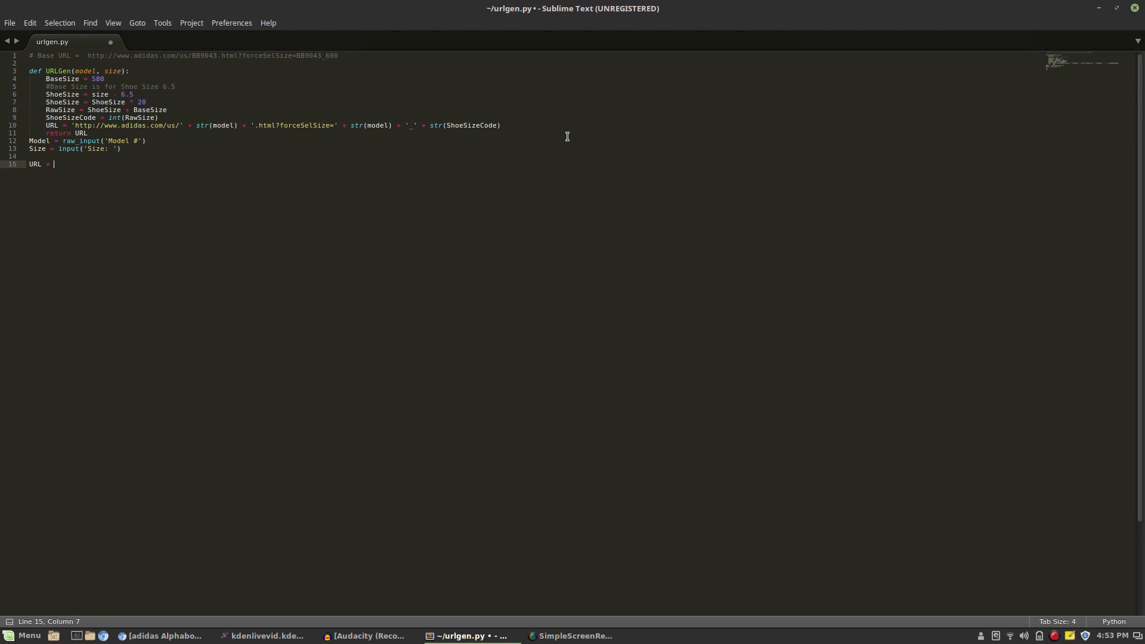
pyautogui.write('URLGe')
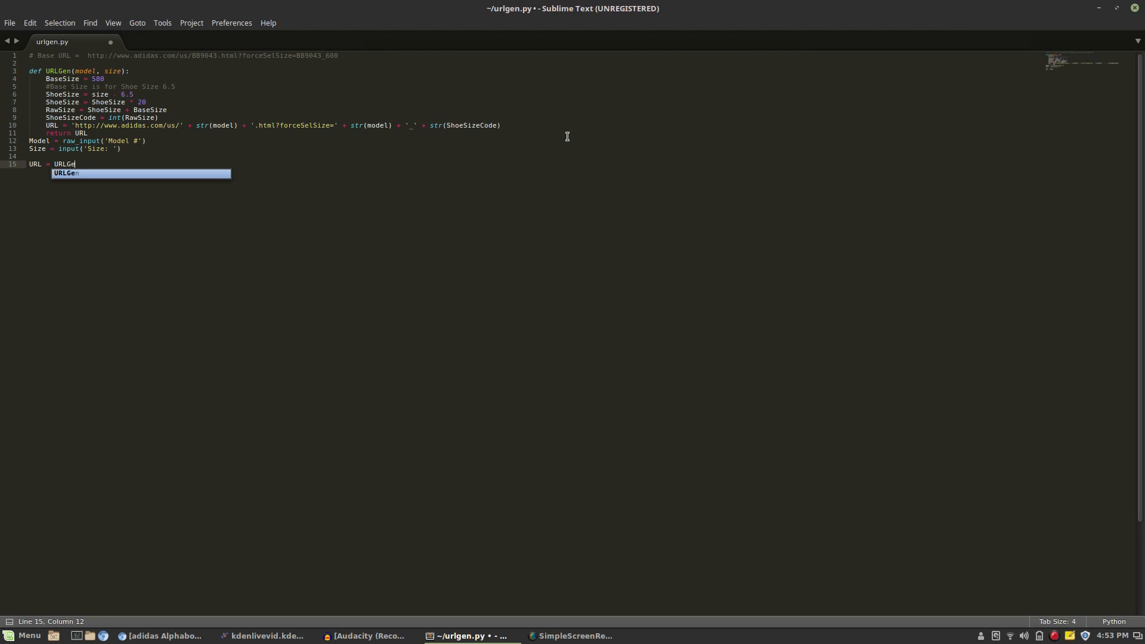
pyautogui.write('n(Model, Size')
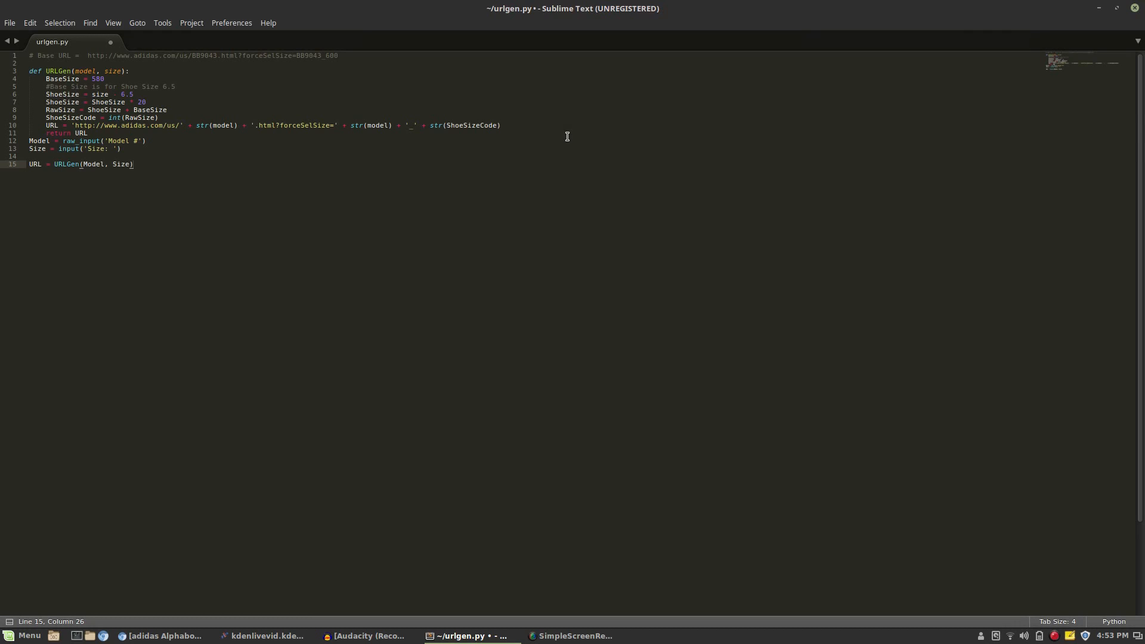
# Print the generated URL and save urlgen.py
pyautogui.press('enter')
pyautogui.write('print(str(')
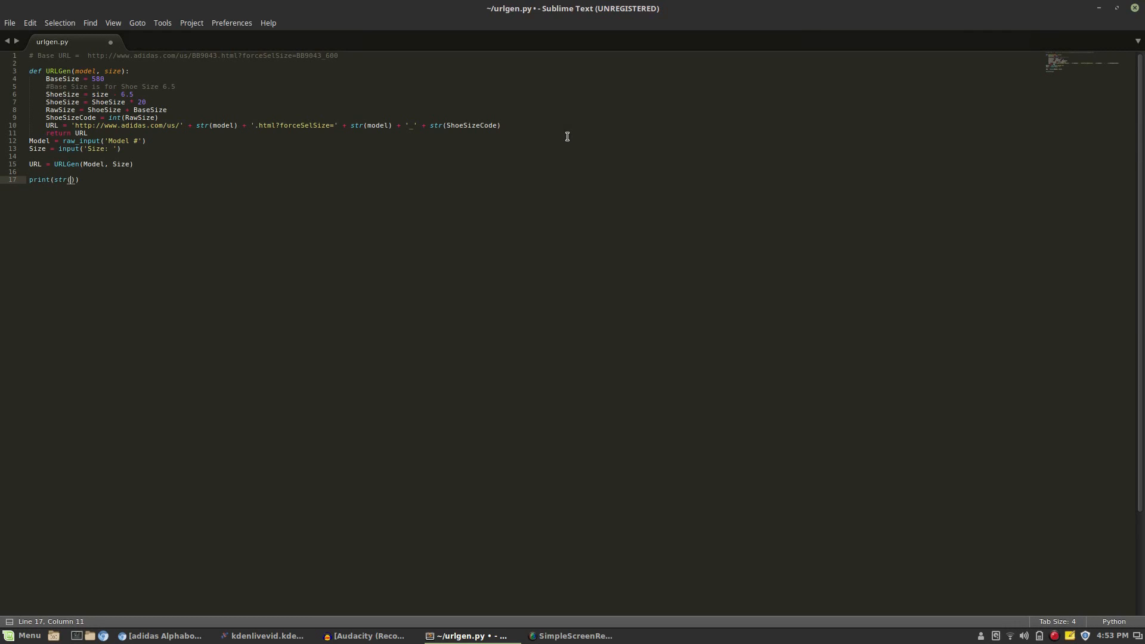
pyautogui.write('URL')
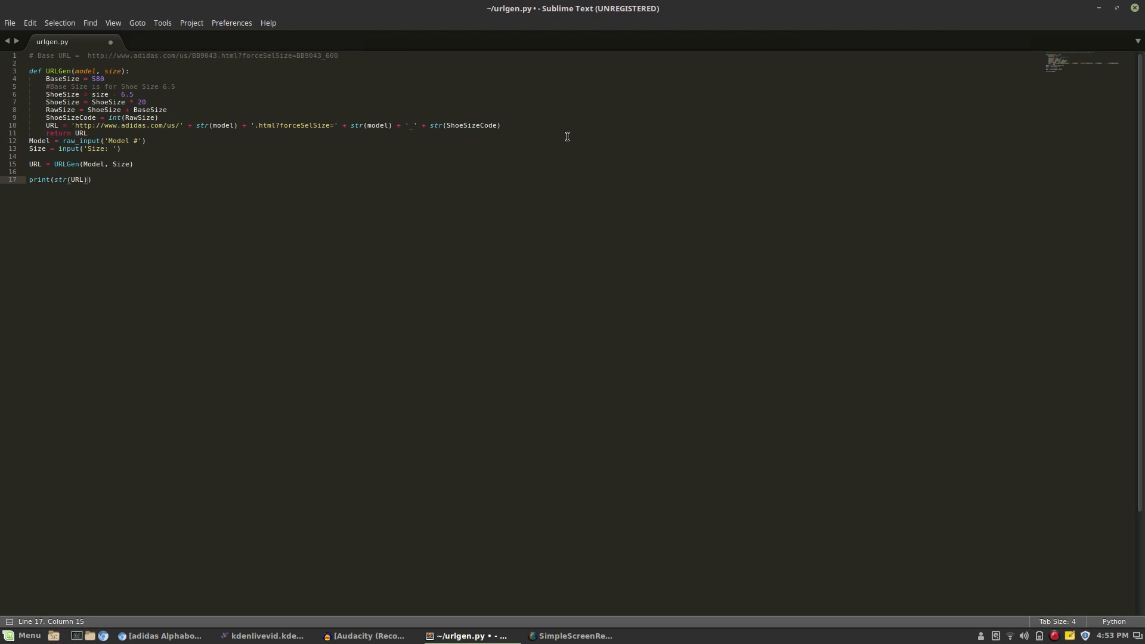
pyautogui.press('ctrl+s')
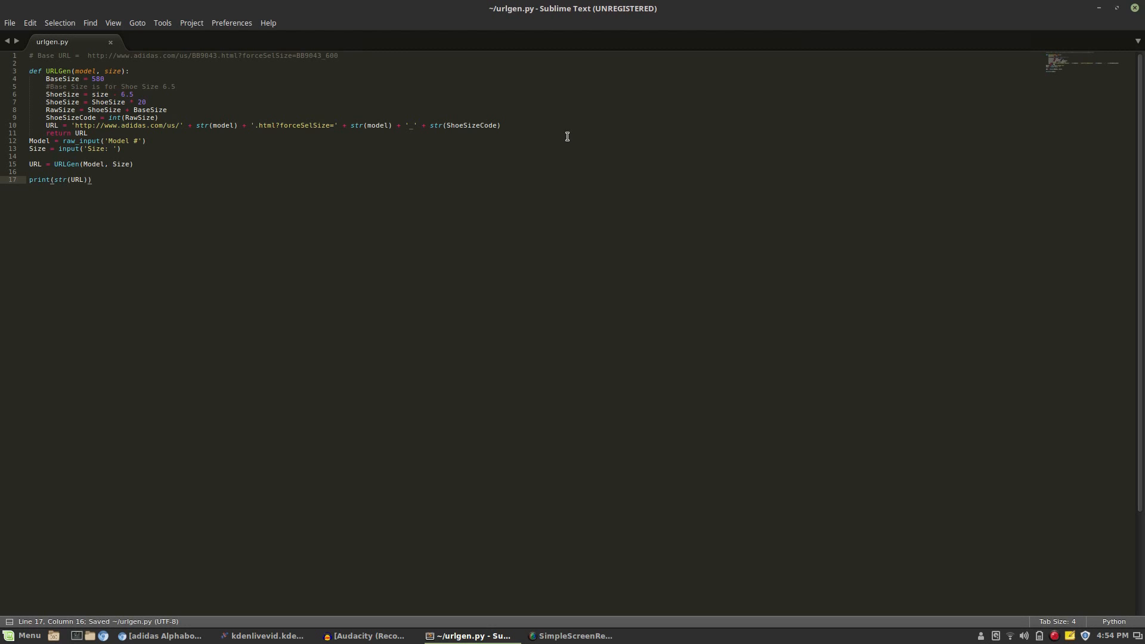
pyautogui.moveTo(715, 336)
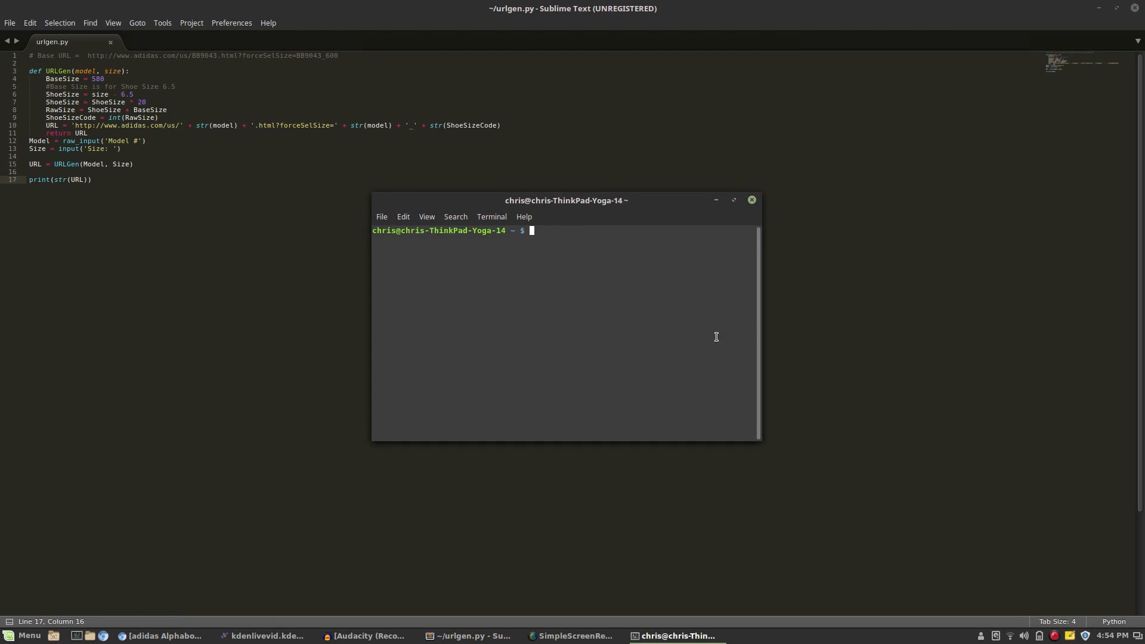
# Run python urlgen.py in the terminal, checking the bag for model numbers
pyautogui.write('python urlgen.p')
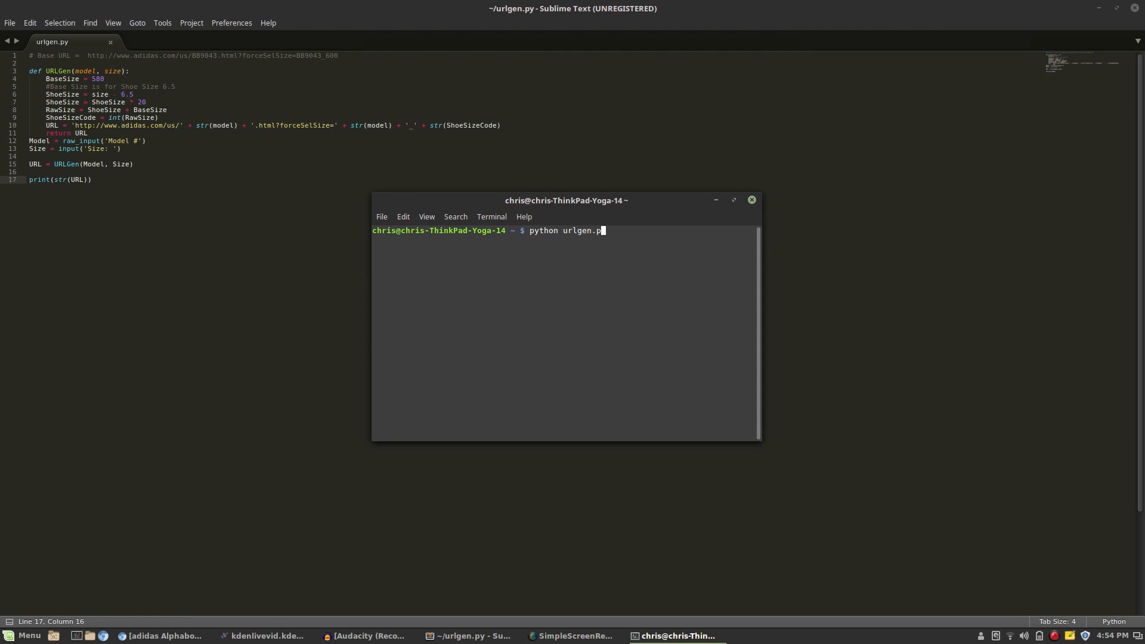
pyautogui.press('Return')
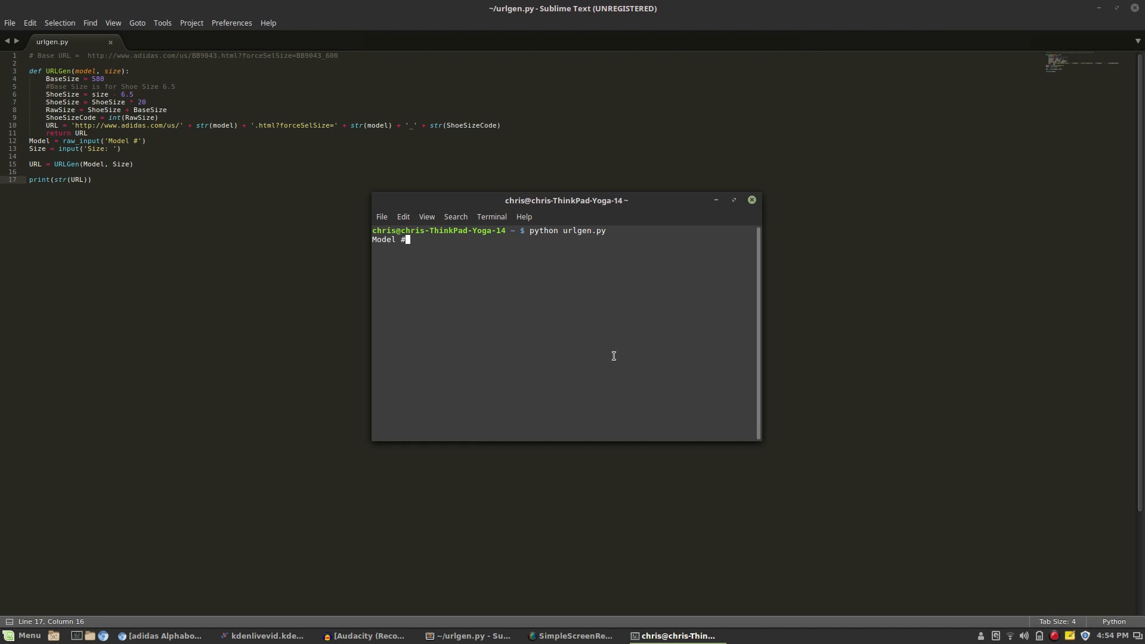
pyautogui.click(165, 636)
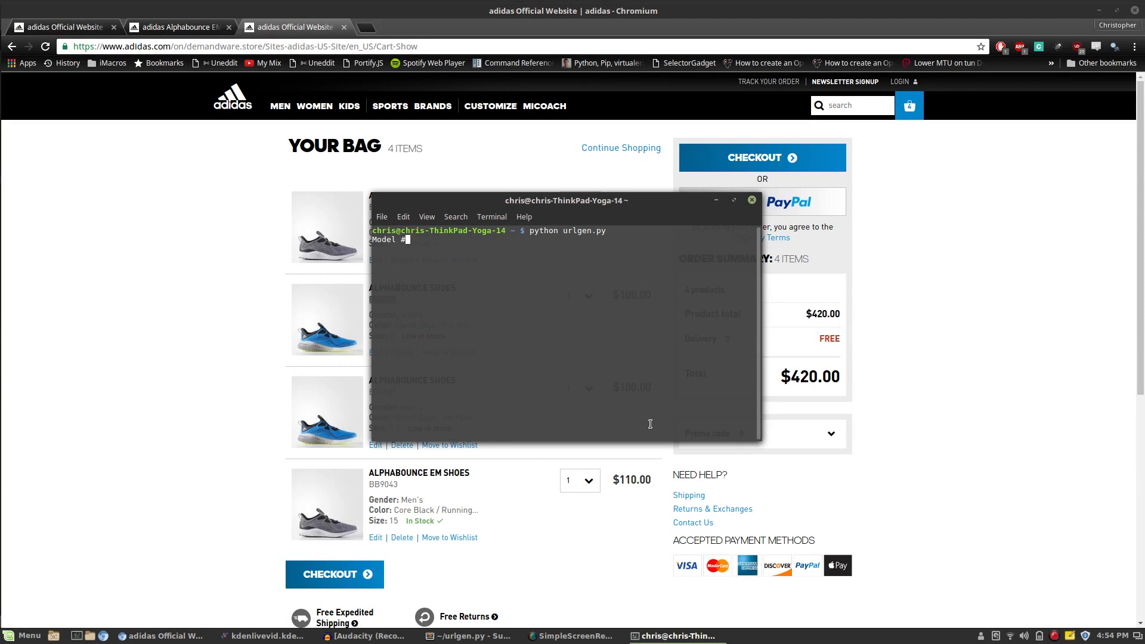
# Enter model B54187 and size 11 to print the URL with forceSelSize=B54187_670
pyautogui.write('B54187')
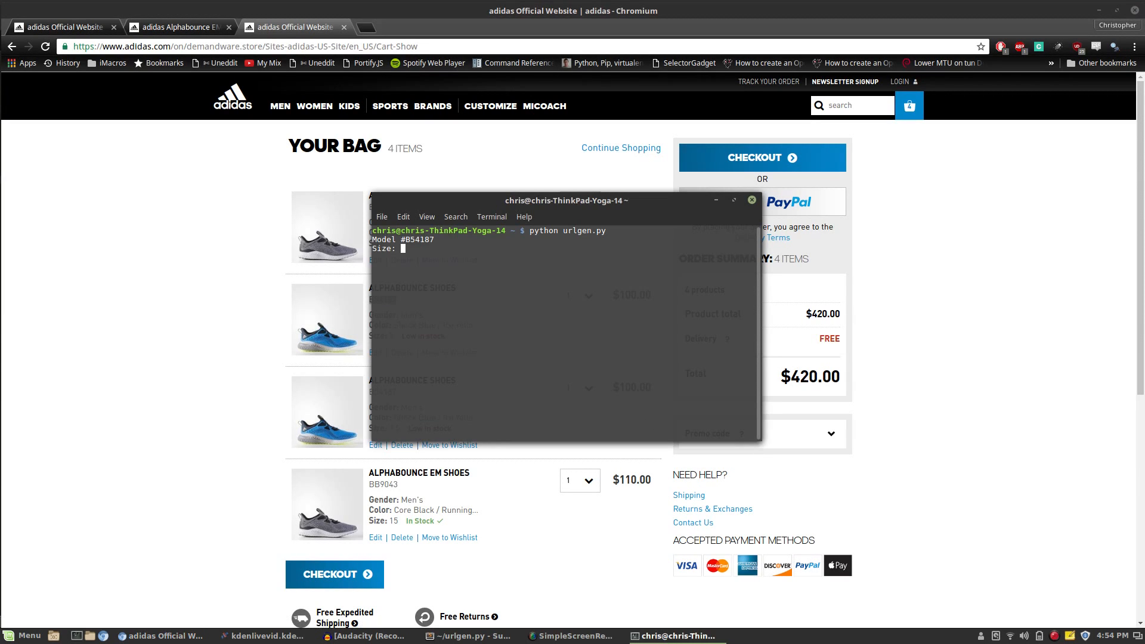
pyautogui.write('11')
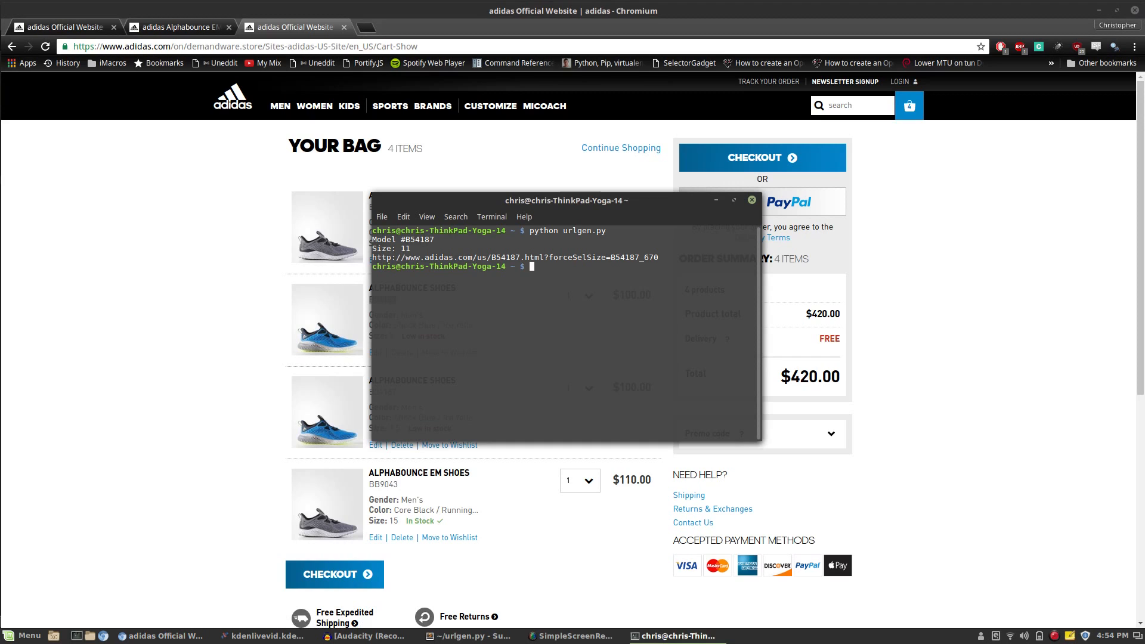
pyautogui.press('Return')
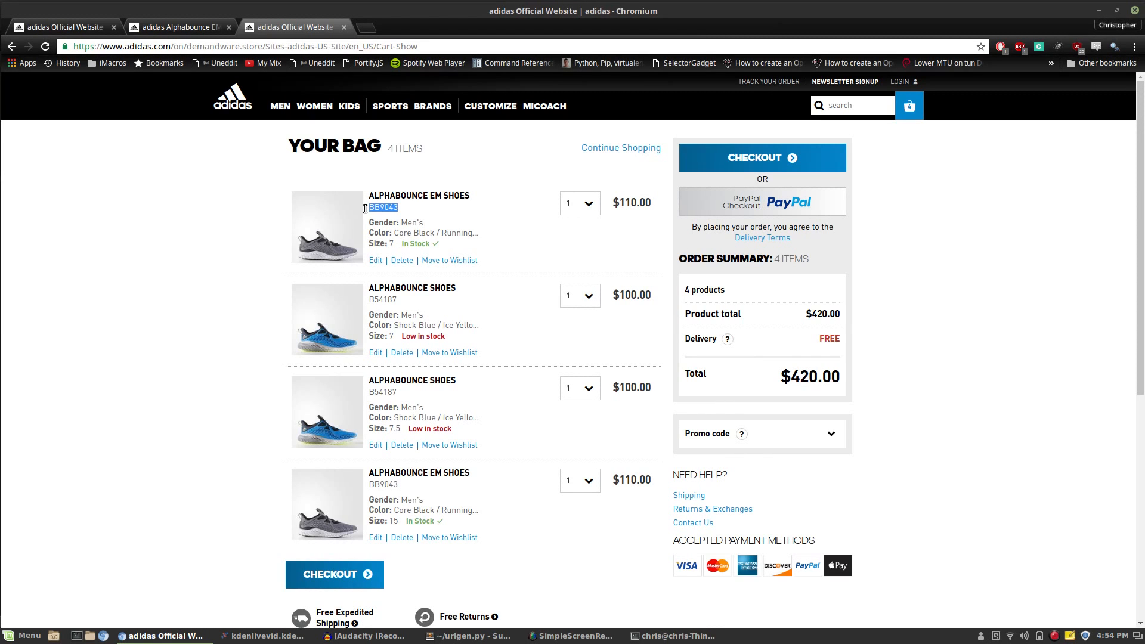
# Run urlgen.py again for BB9043 size 13 and copy the generated product URL
pyautogui.click(673, 635)
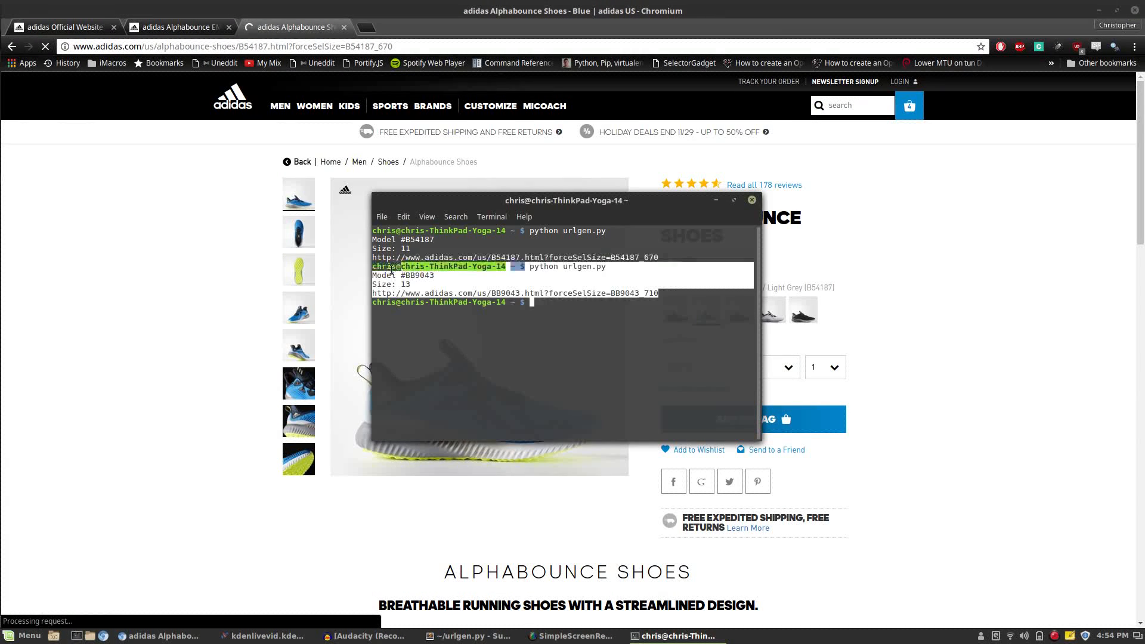
pyautogui.press('ctrl+c')
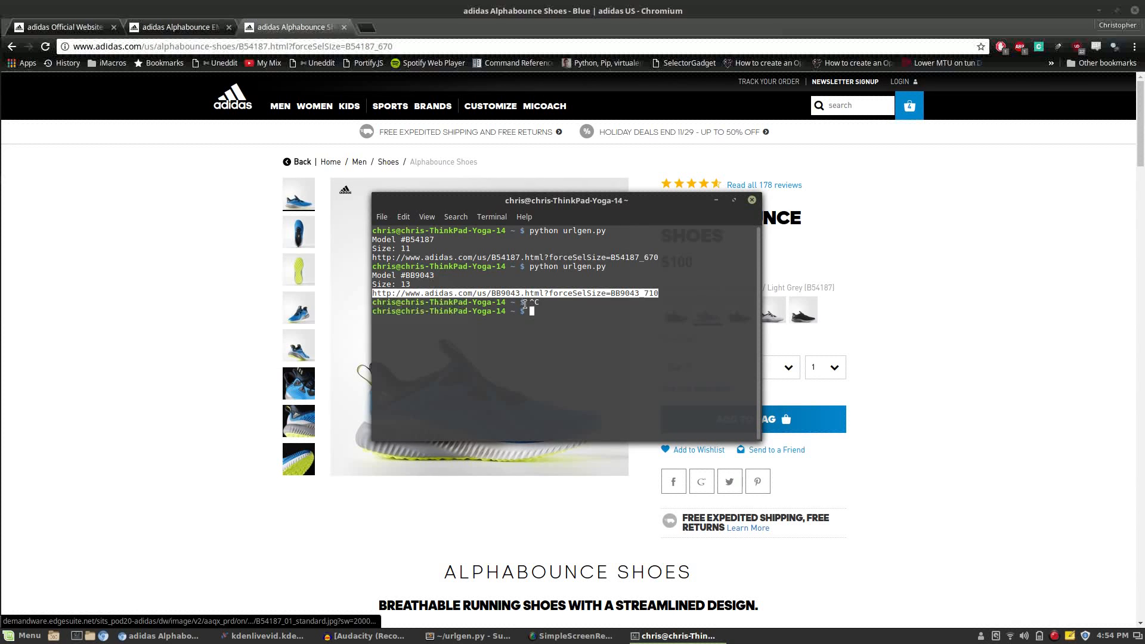